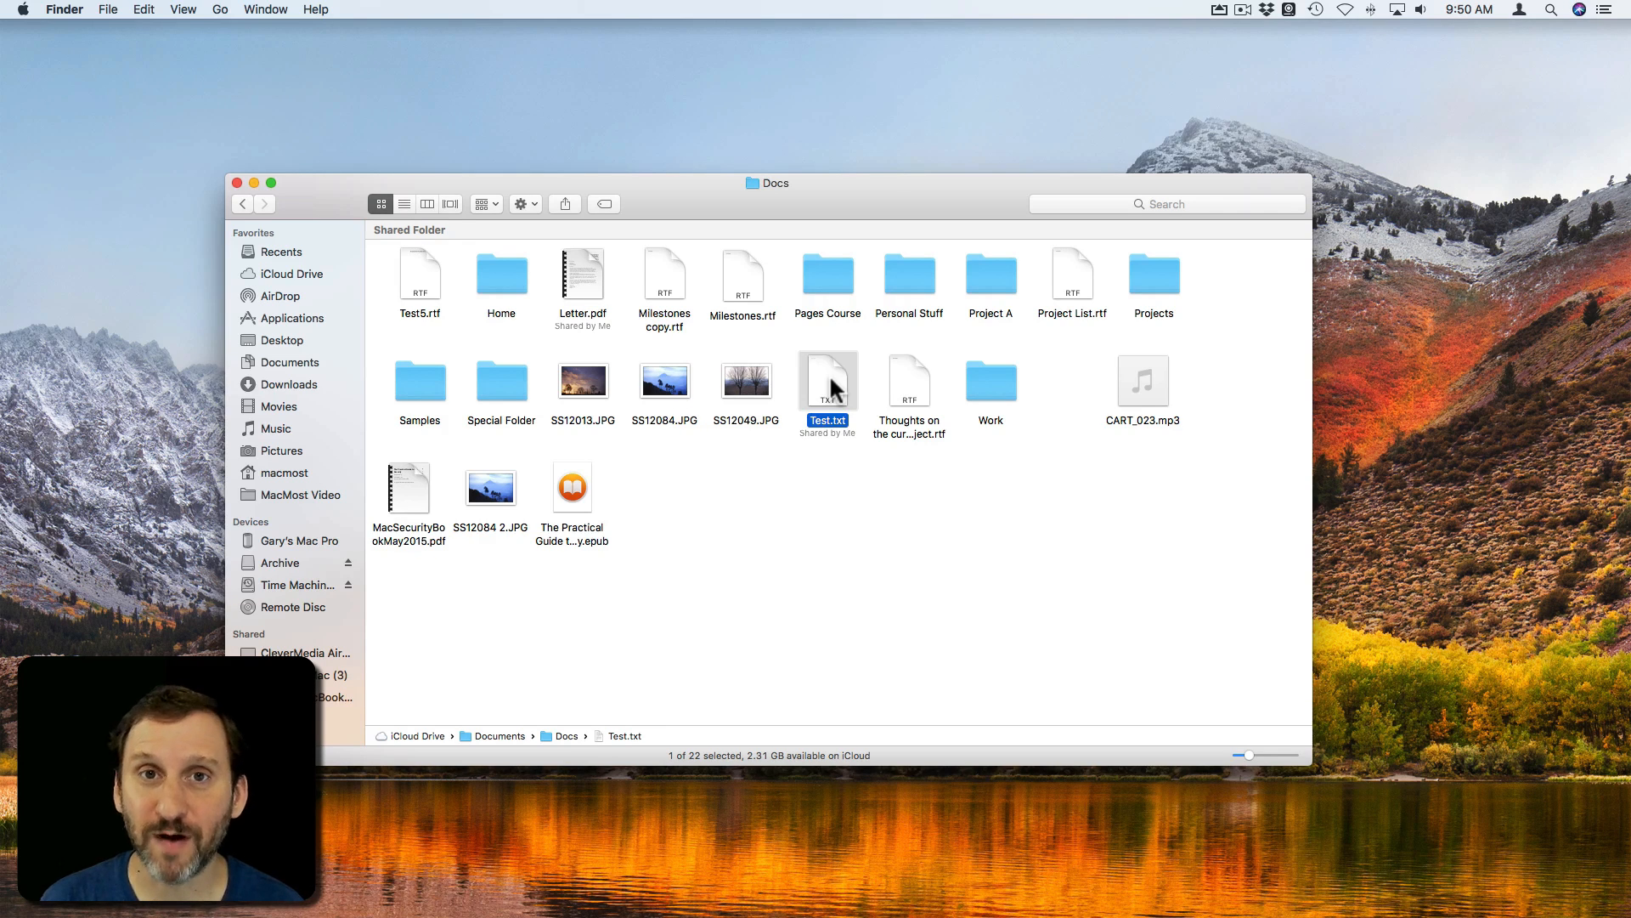
# Drag Test.txt from Docs into the Trash, then empty the Trash permanently
pyautogui.click(827, 381)
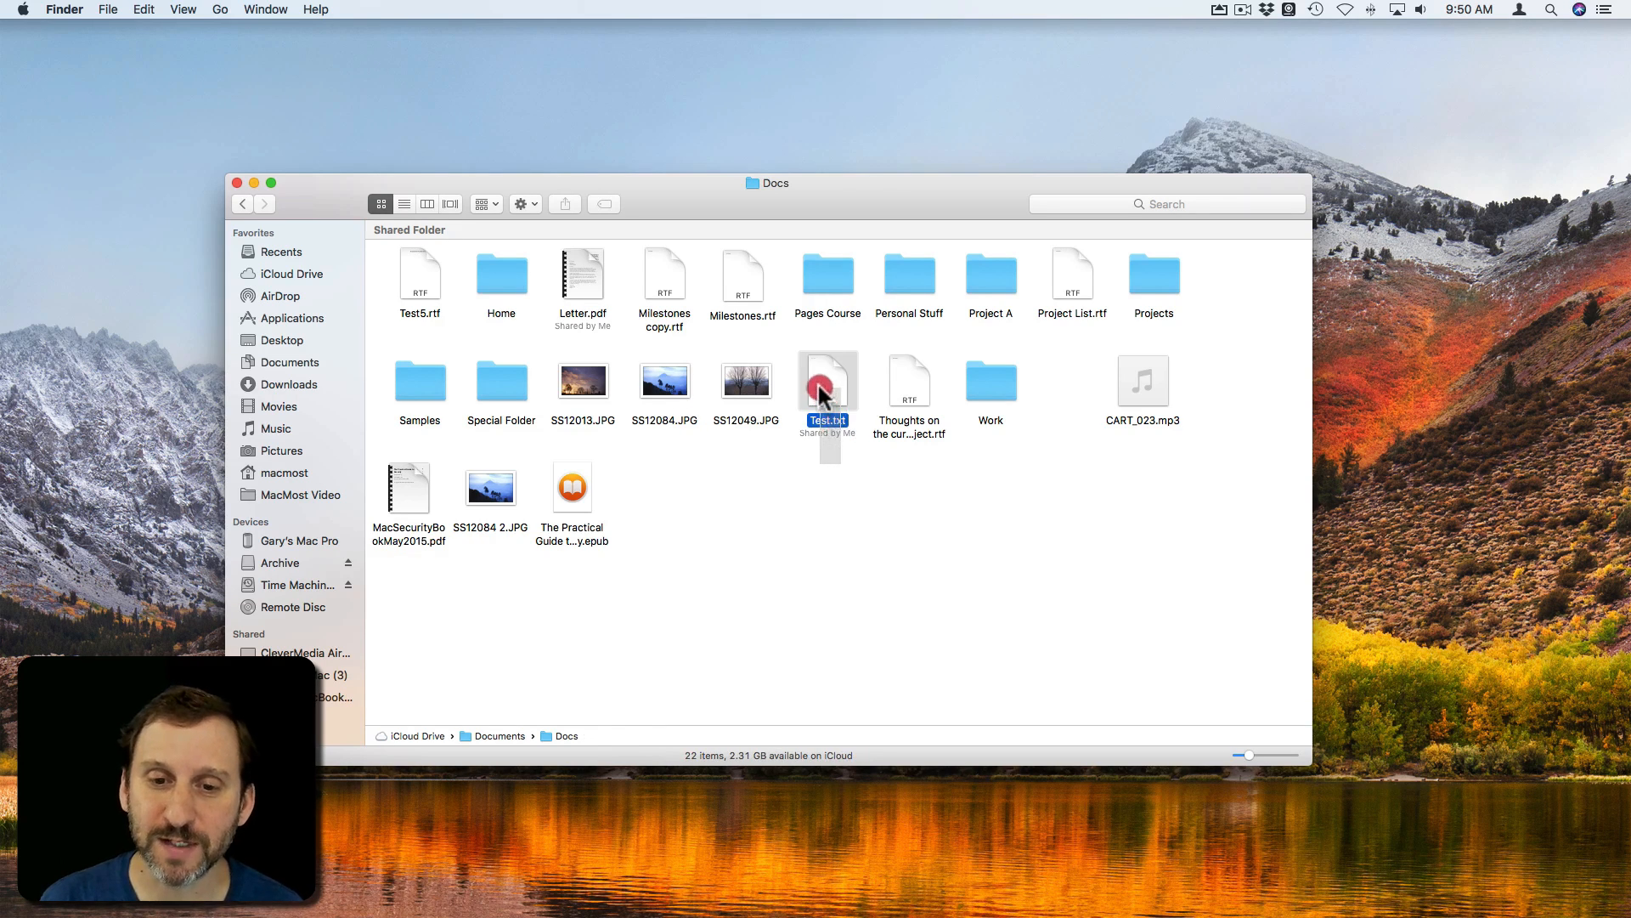
pyautogui.click(828, 382)
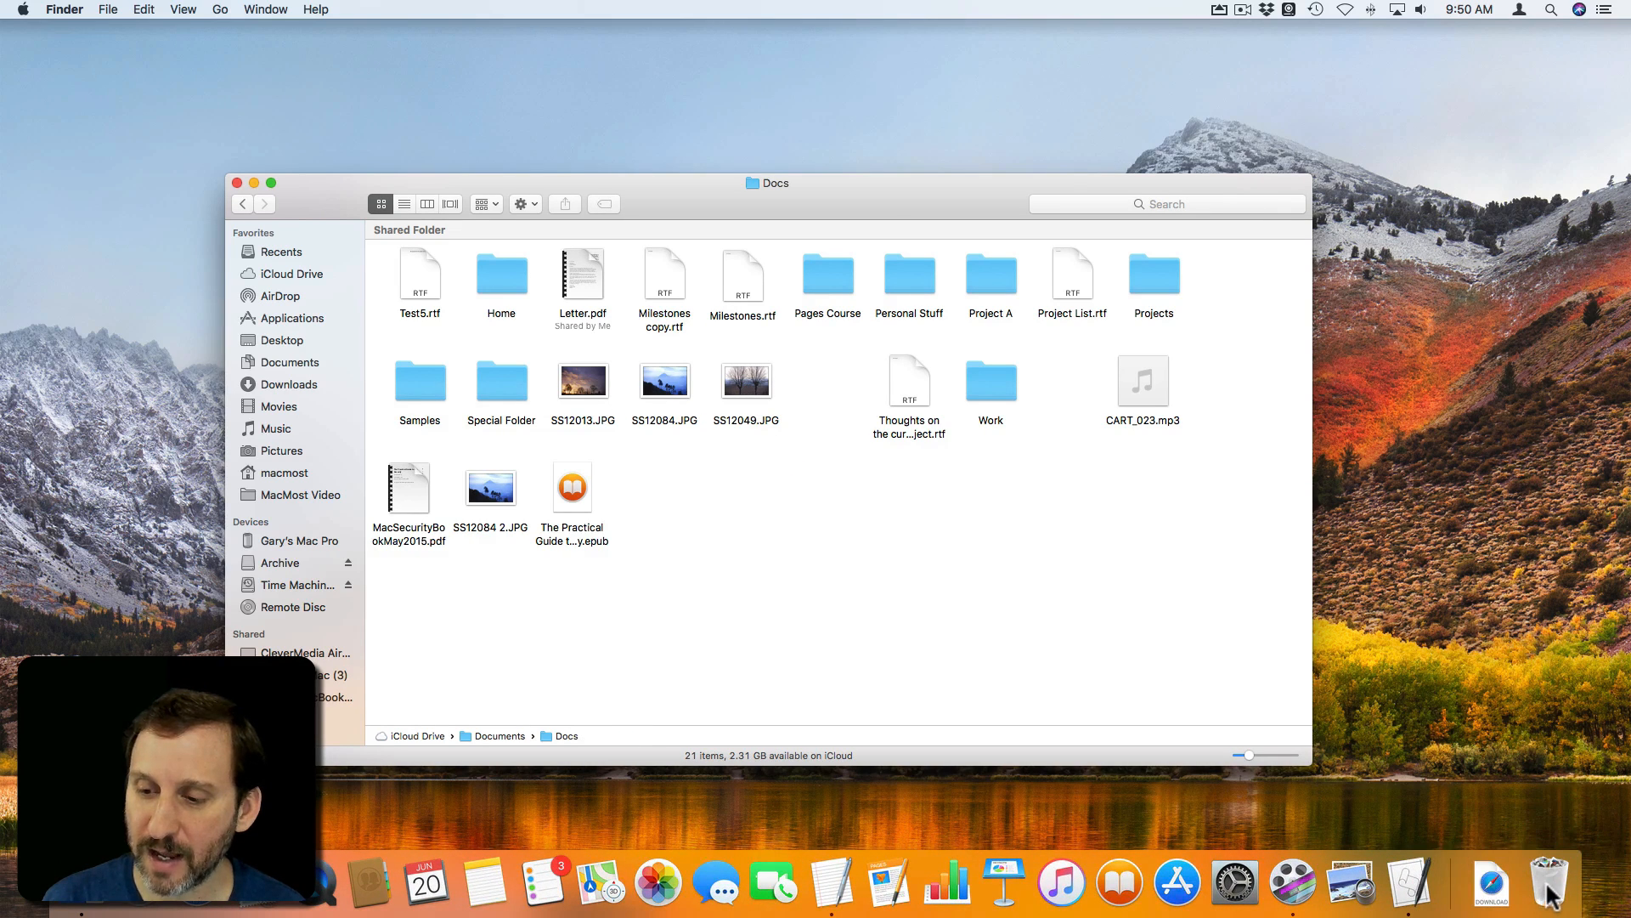
pyautogui.click(1549, 882)
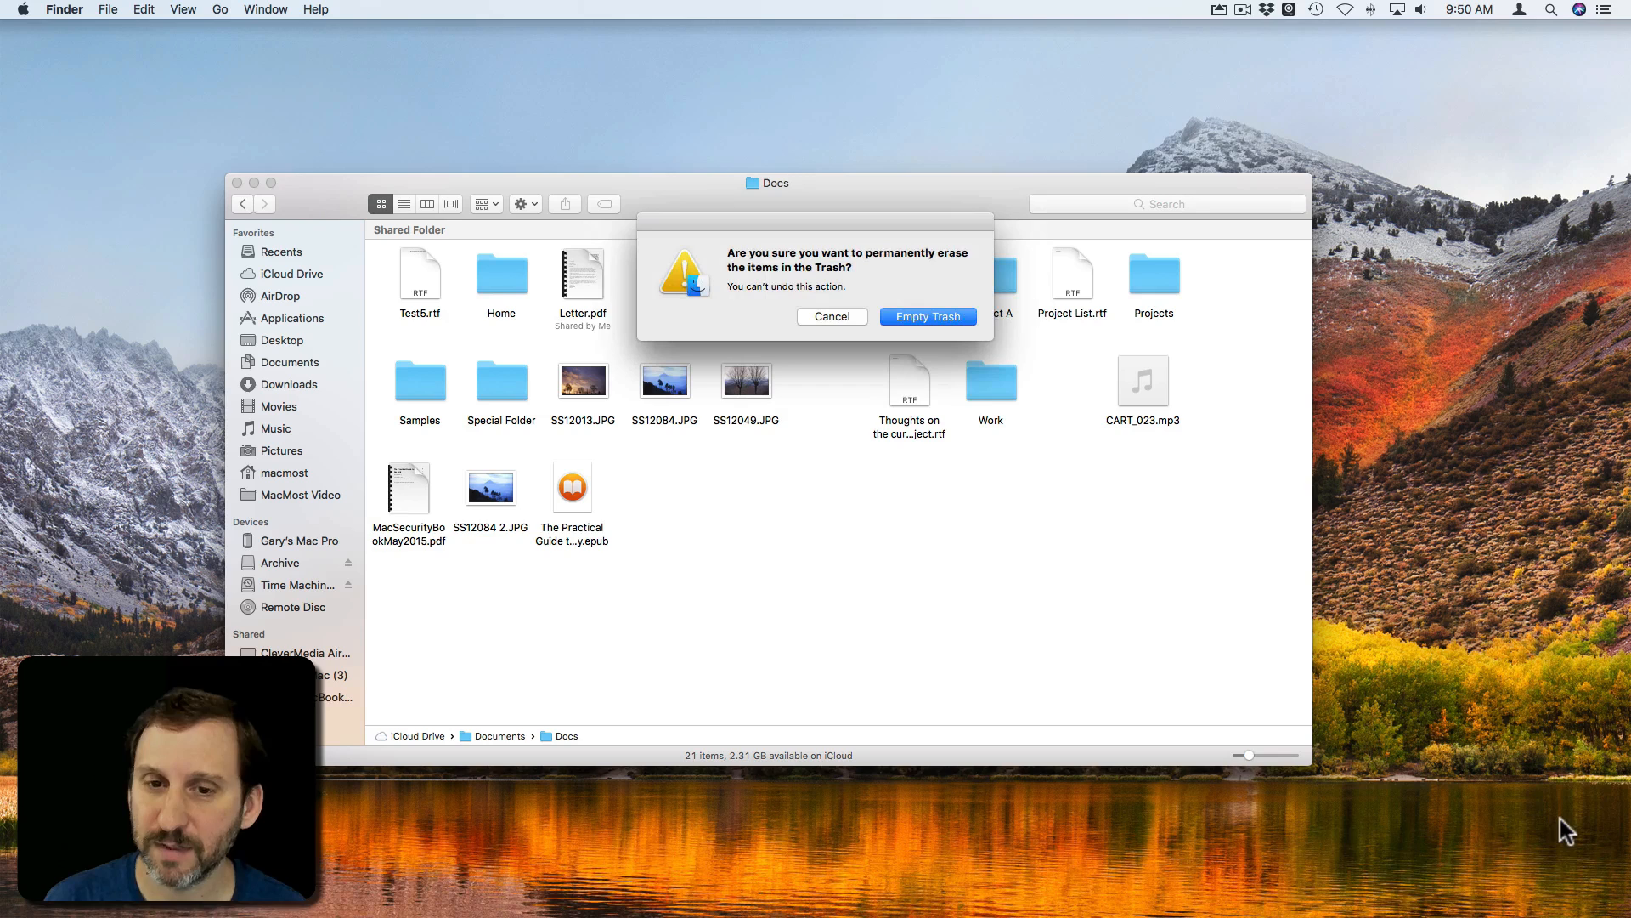
pyautogui.click(928, 316)
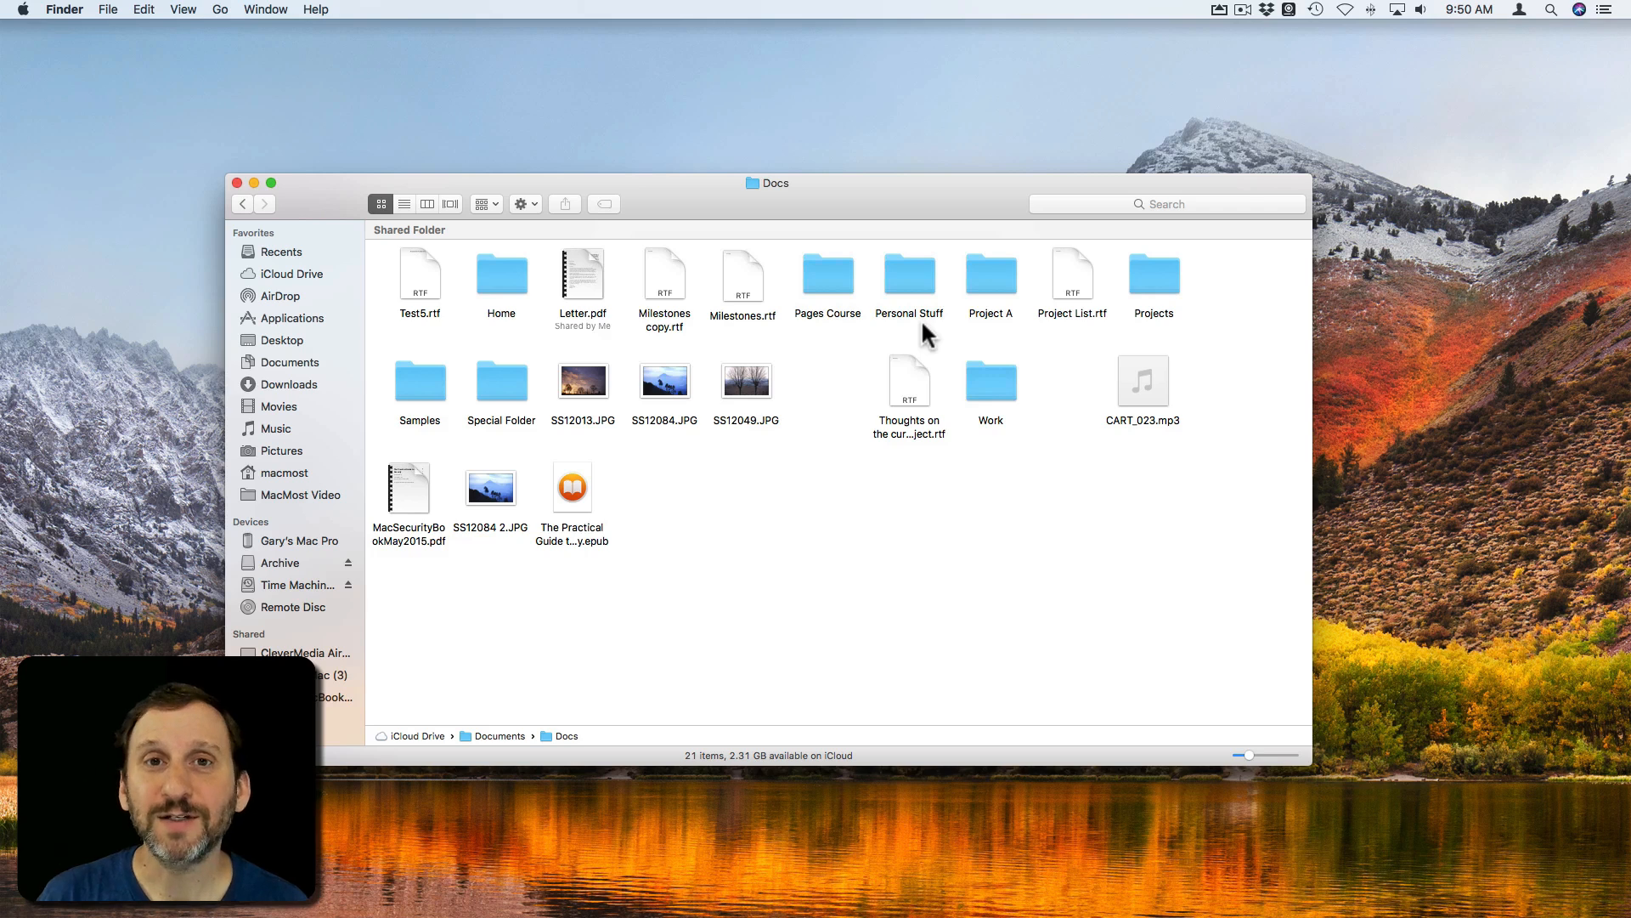
pyautogui.moveTo(859, 358)
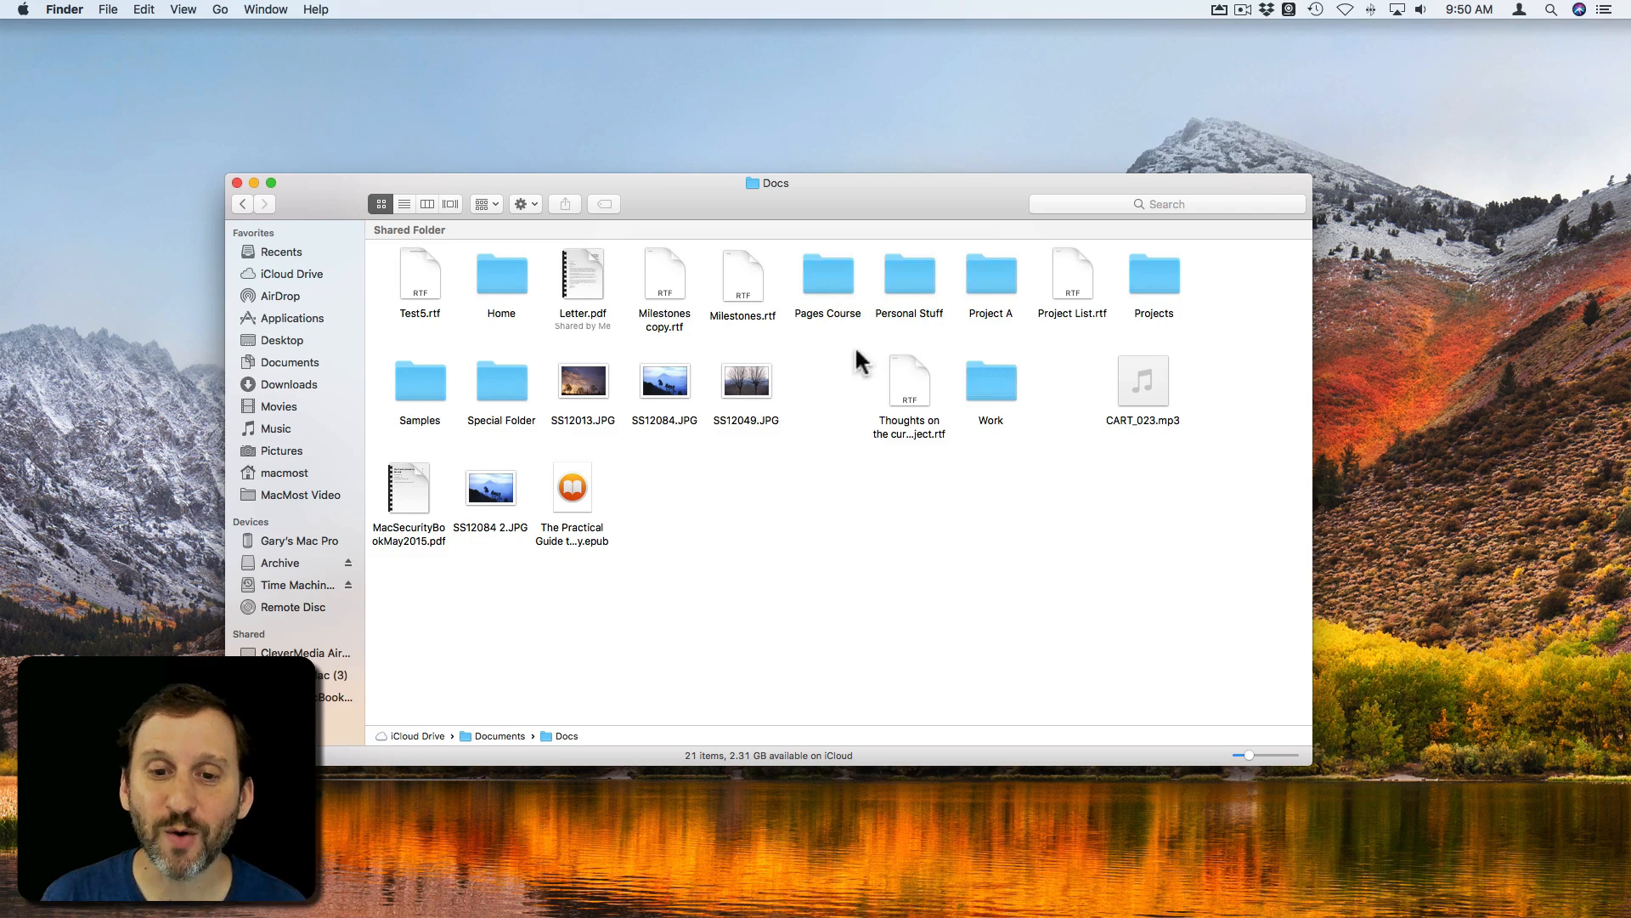
pyautogui.moveTo(815, 426)
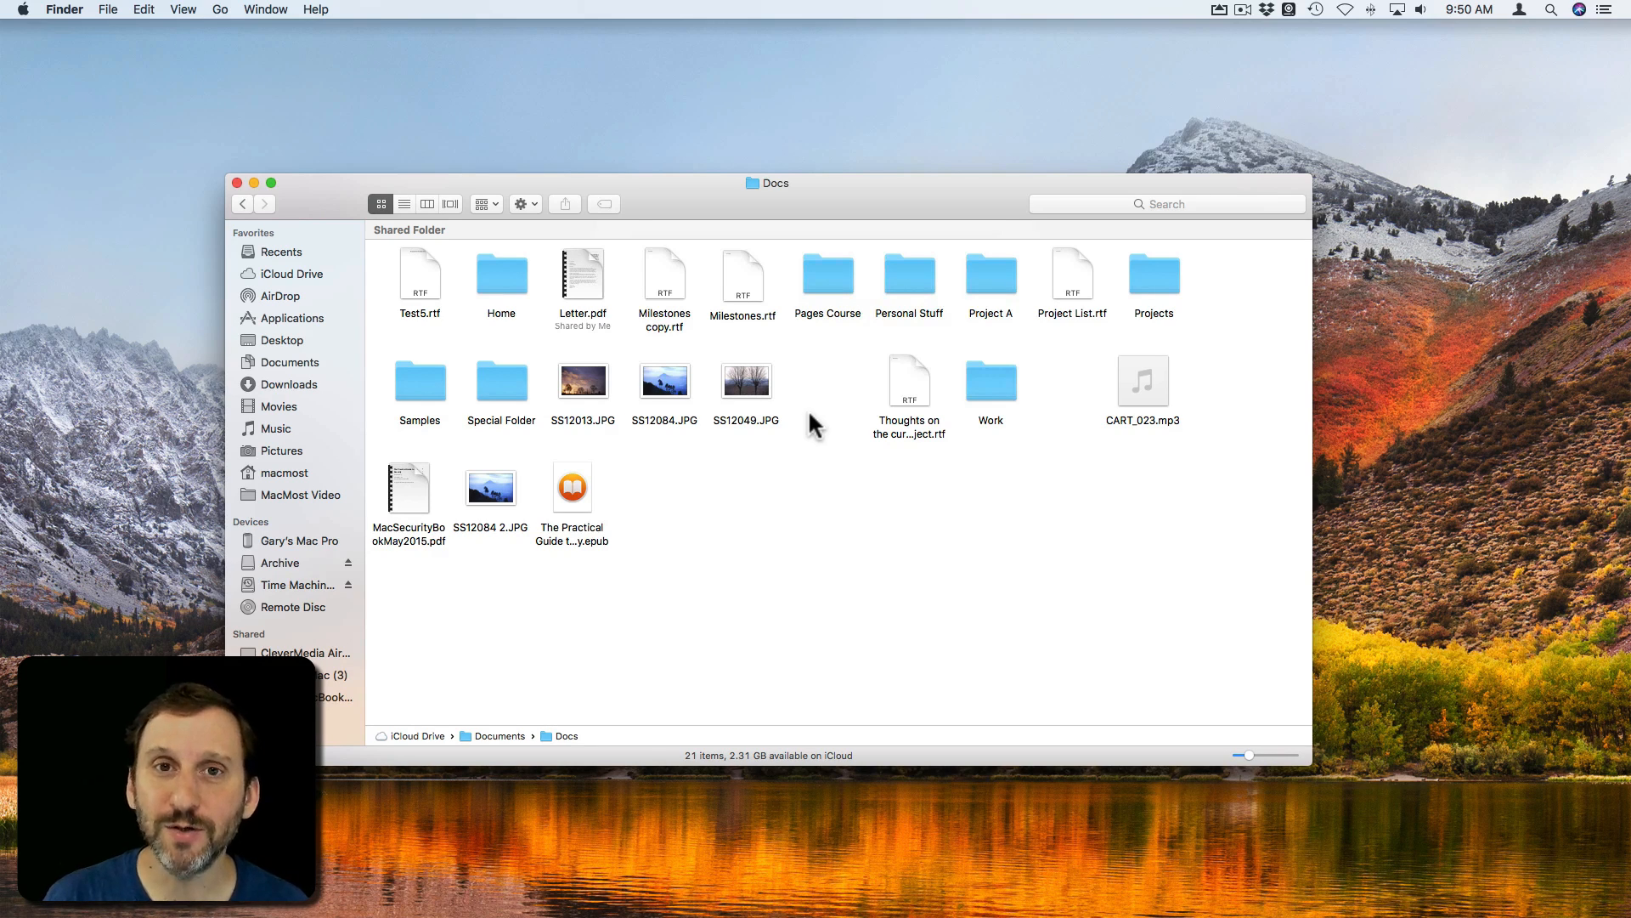
pyautogui.moveTo(968, 278)
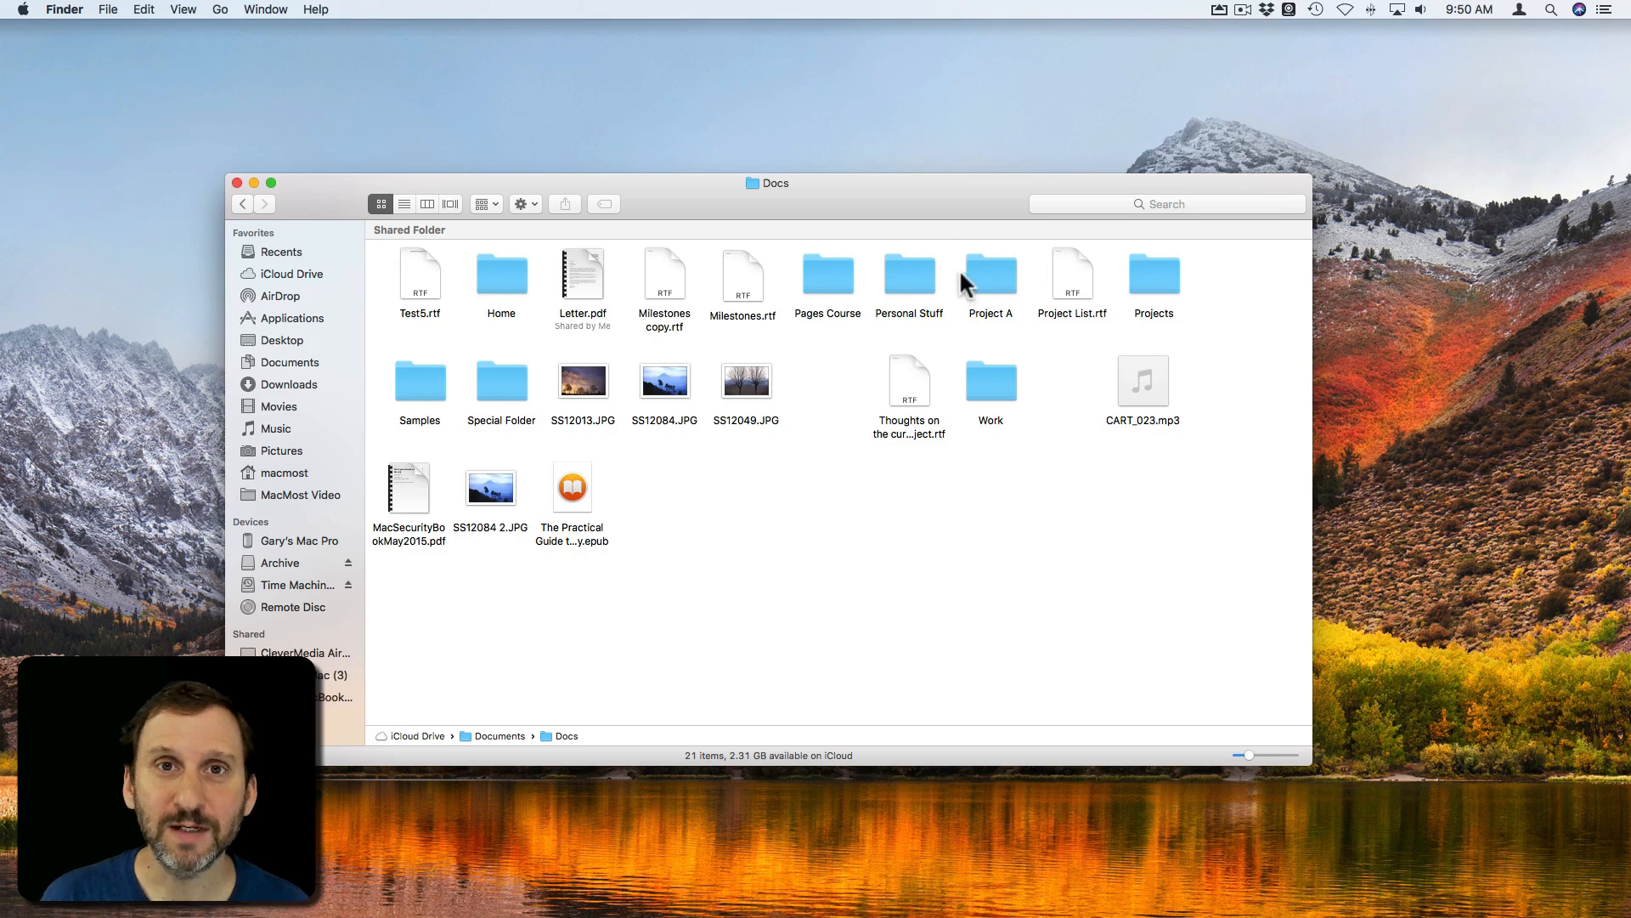
pyautogui.moveTo(882, 381)
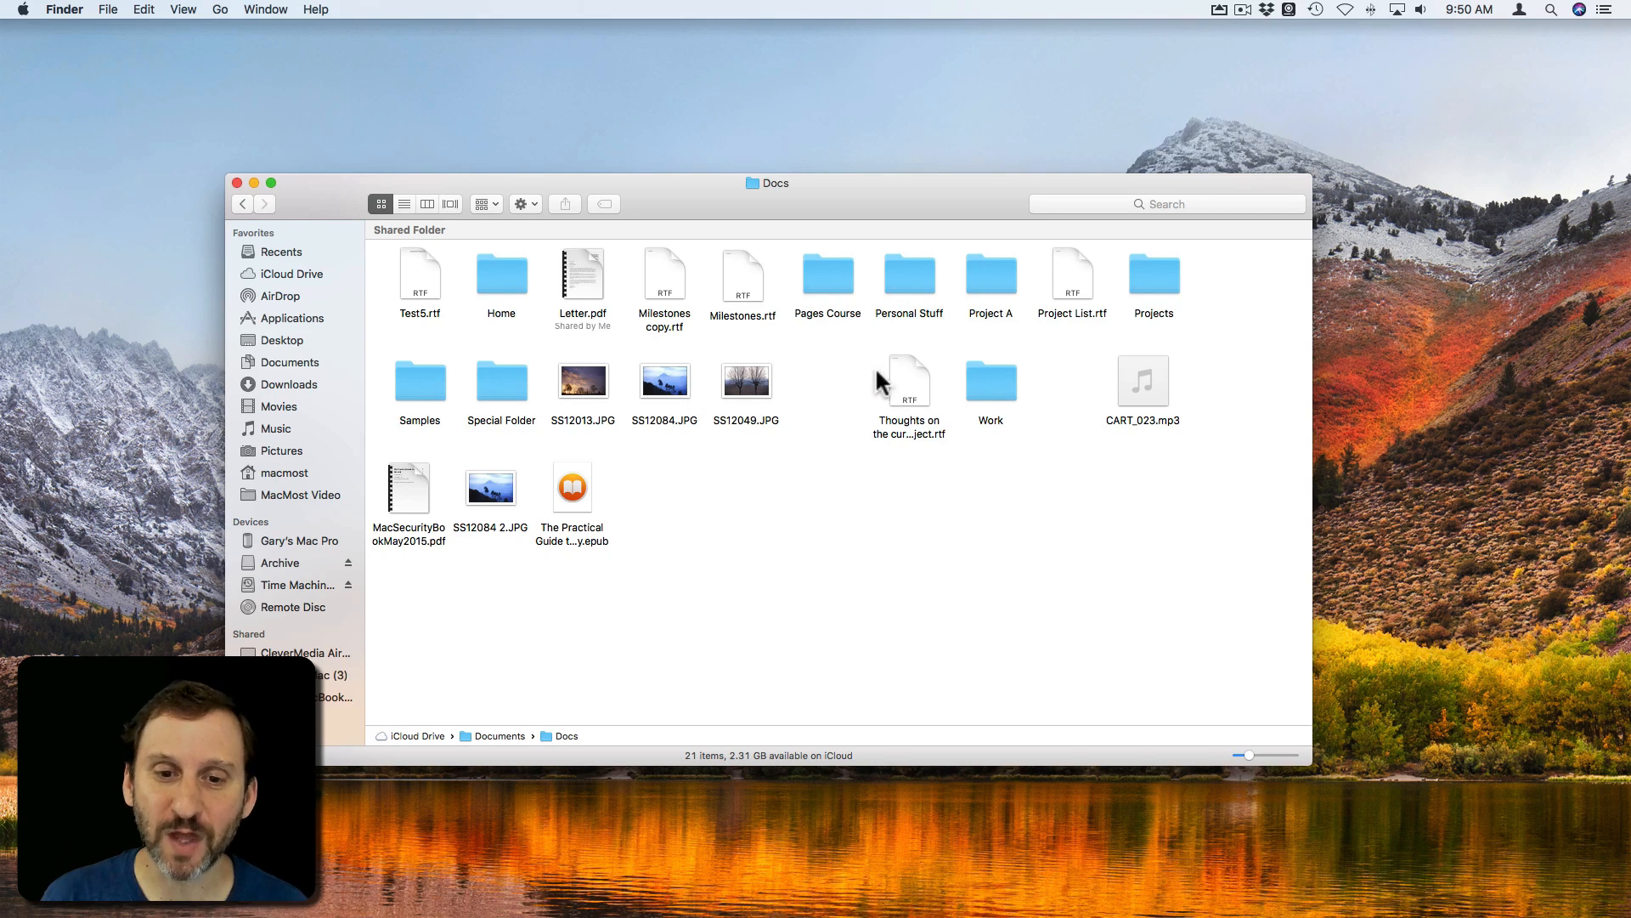
pyautogui.moveTo(786, 211)
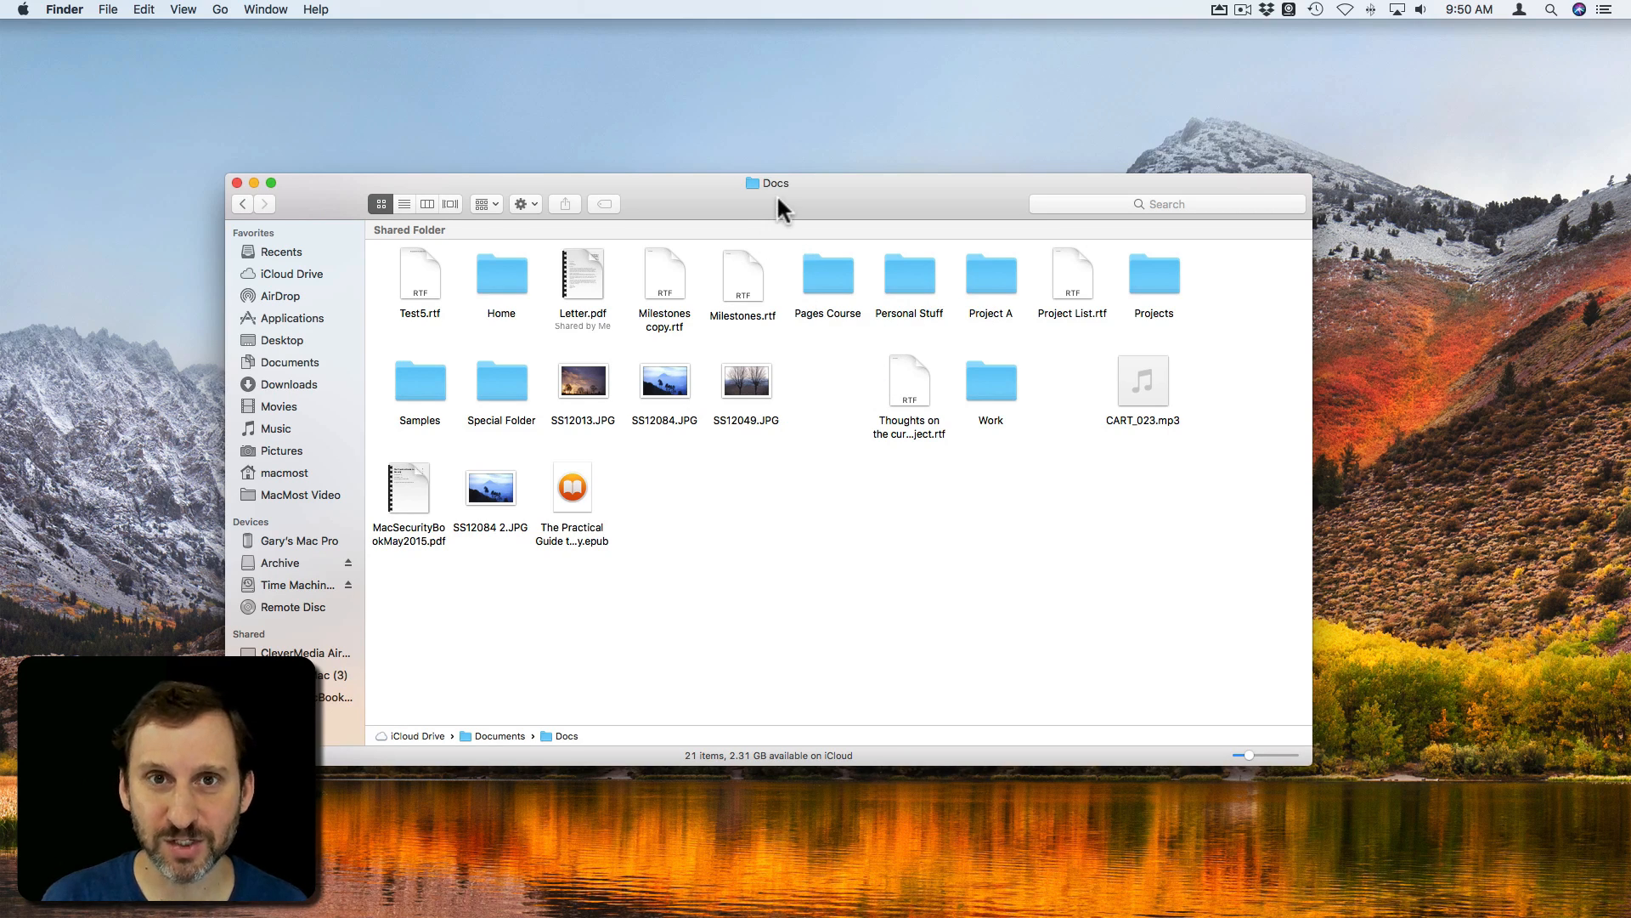
pyautogui.moveTo(838, 416)
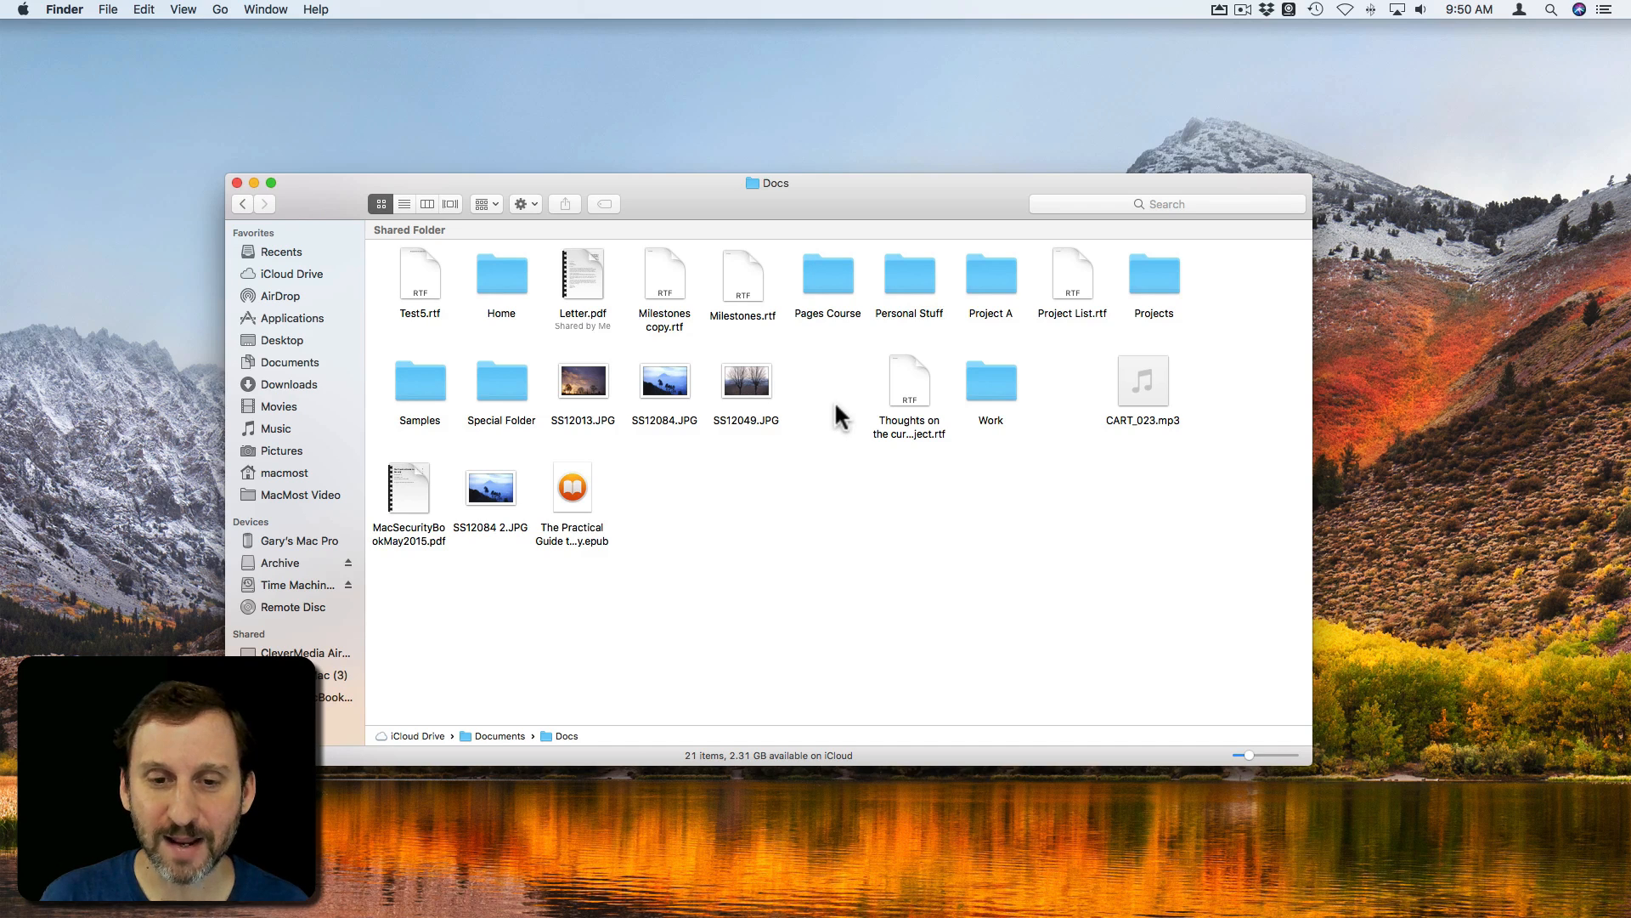
pyautogui.moveTo(853, 385)
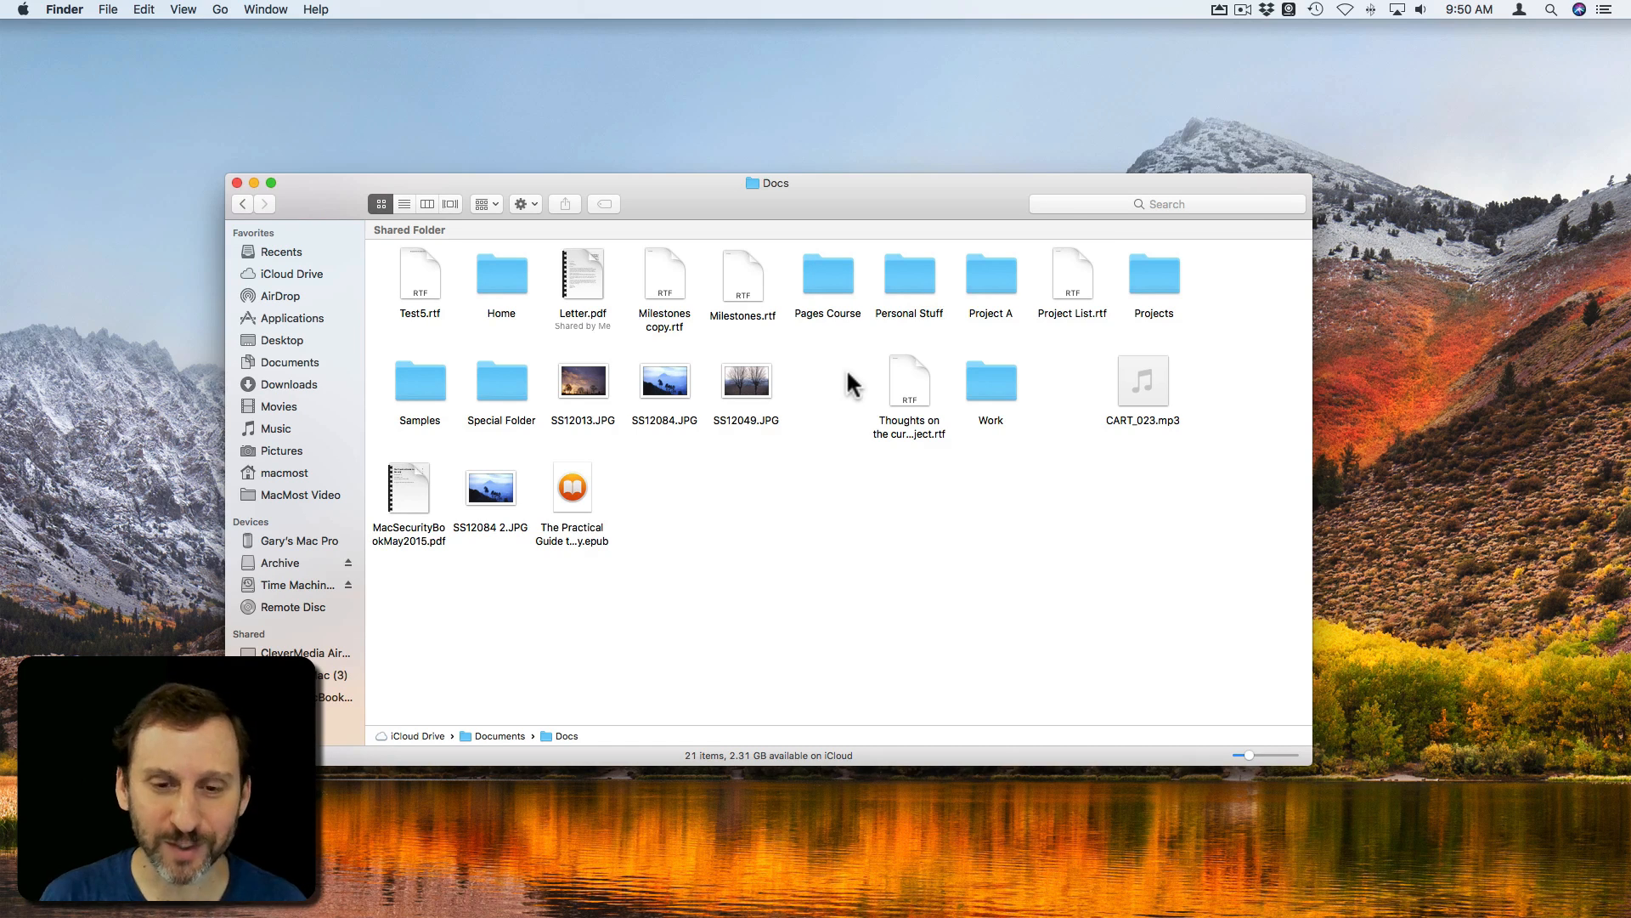
pyautogui.moveTo(878, 366)
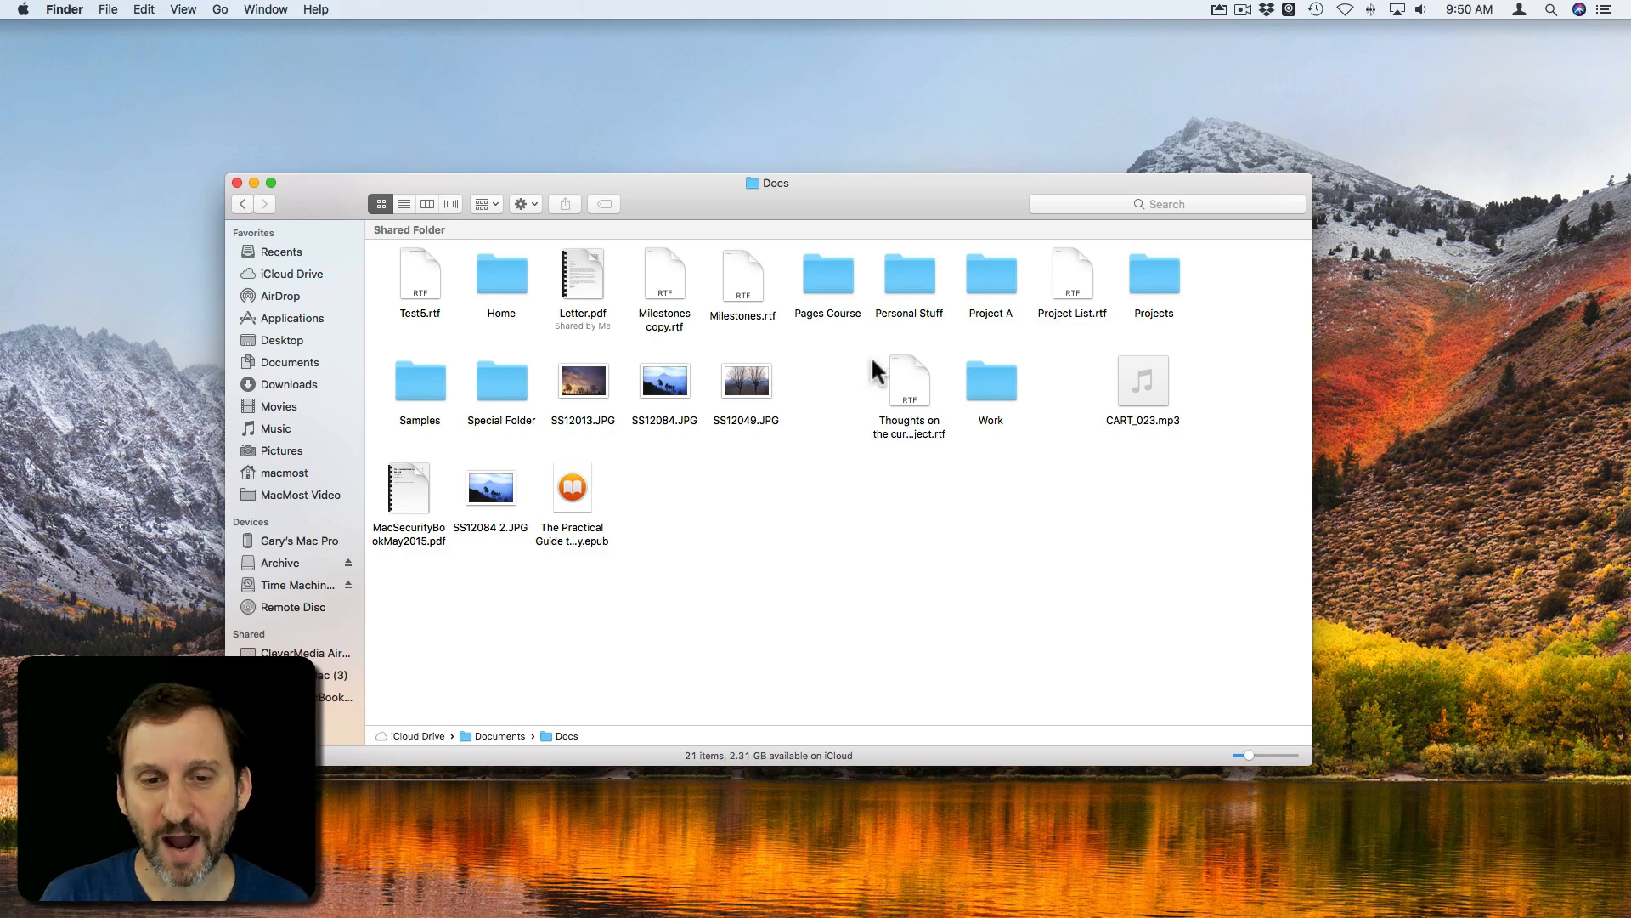
pyautogui.moveTo(1063, 281)
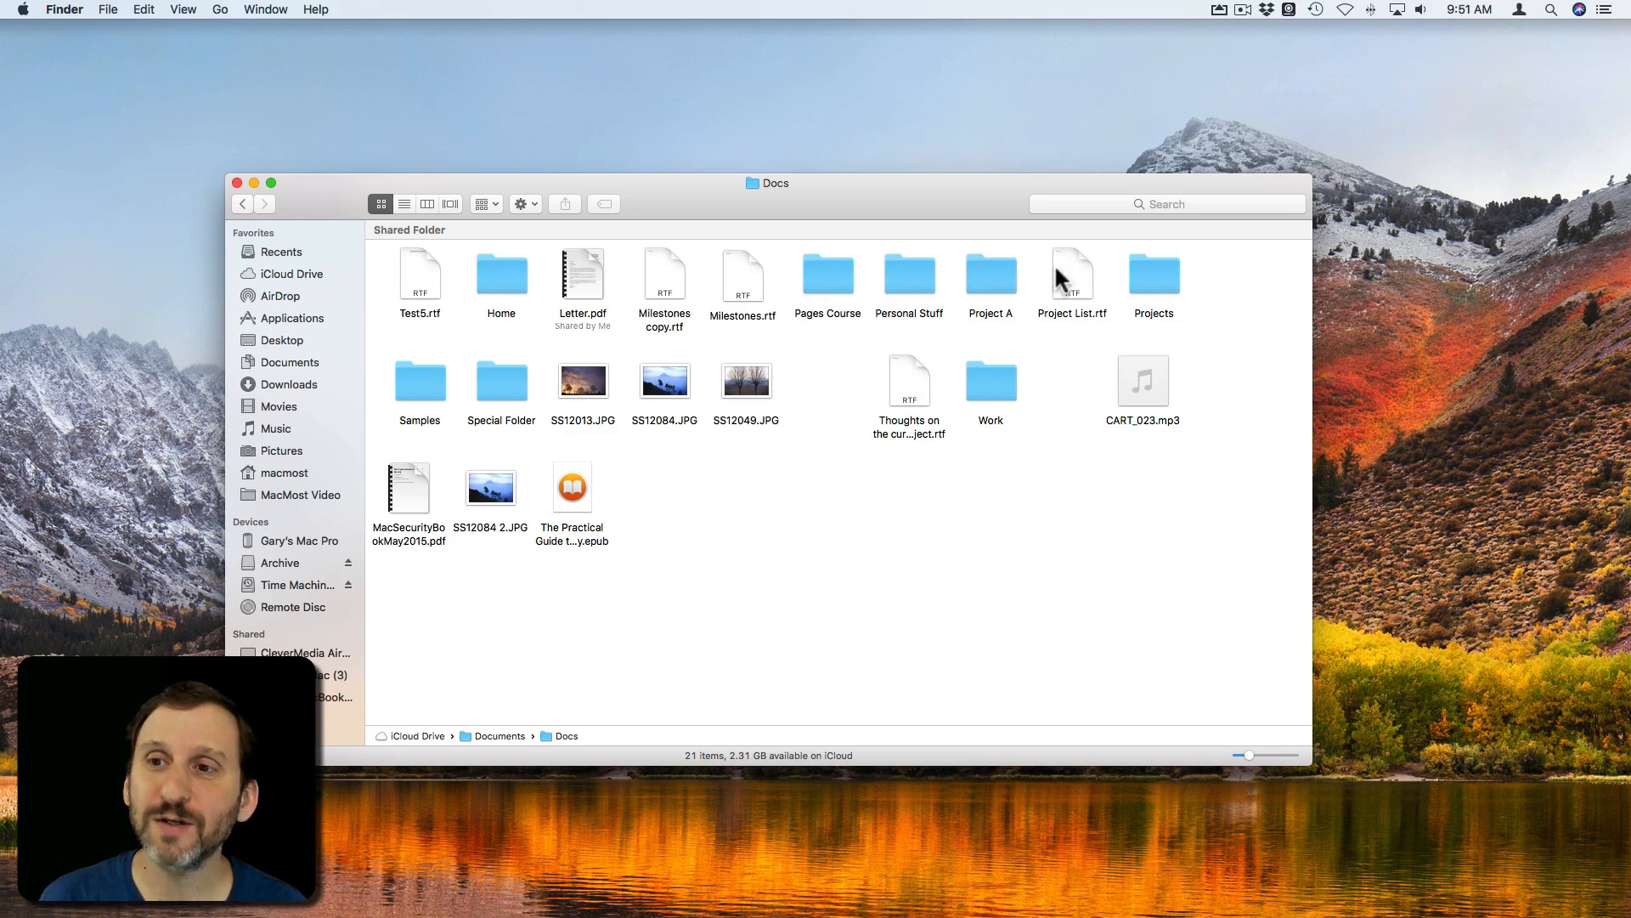
pyautogui.click(1315, 9)
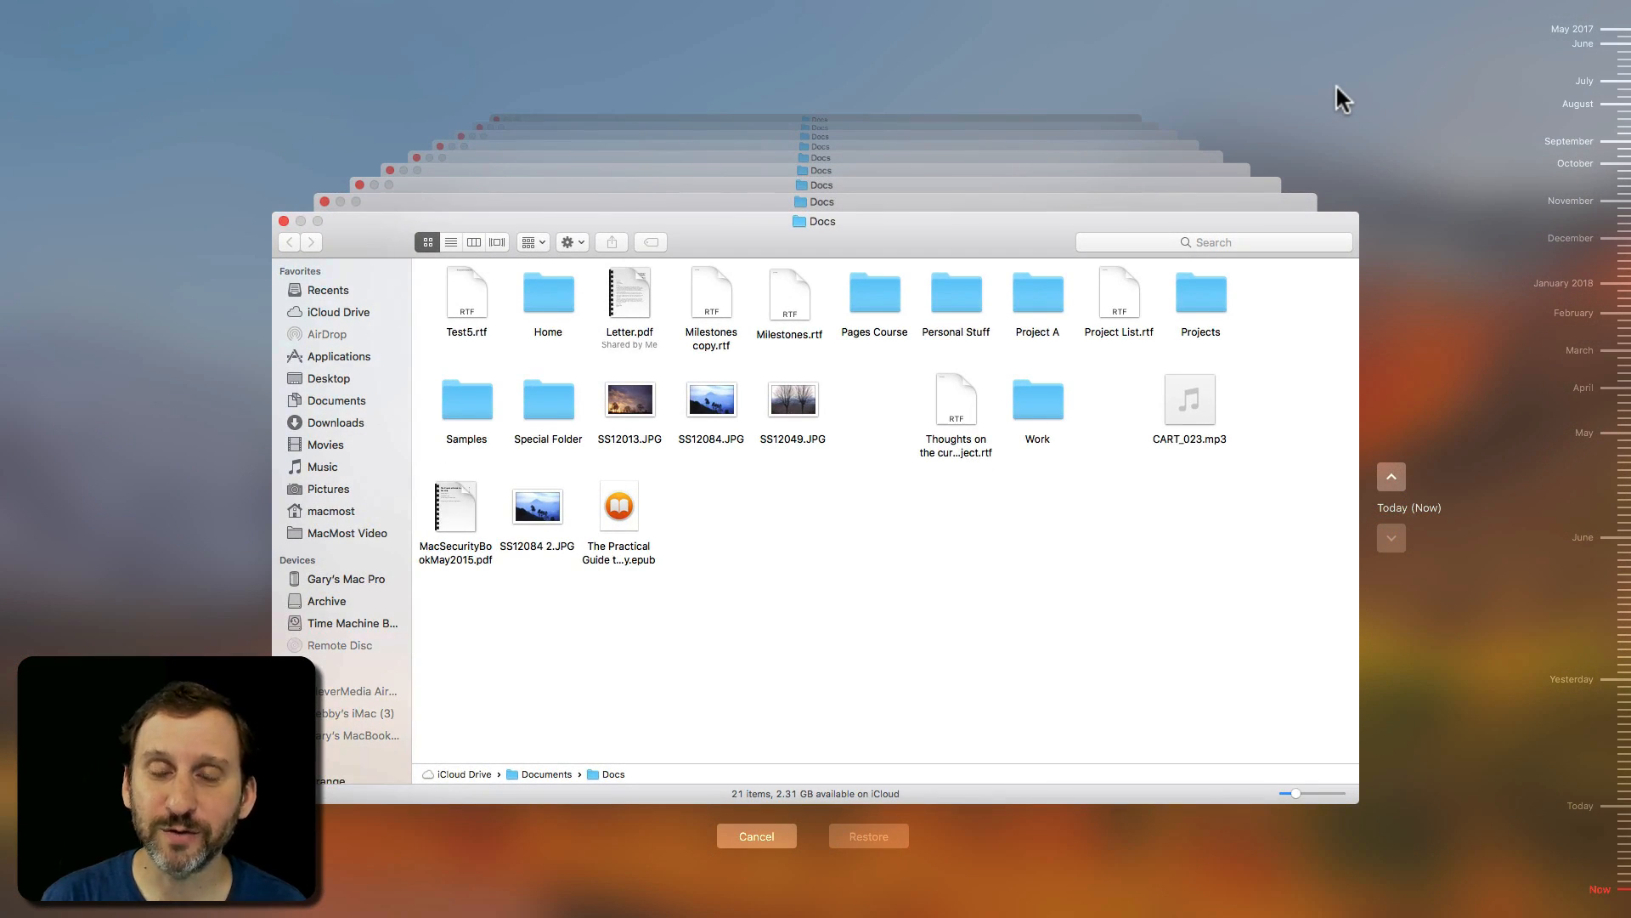
pyautogui.moveTo(1468, 304)
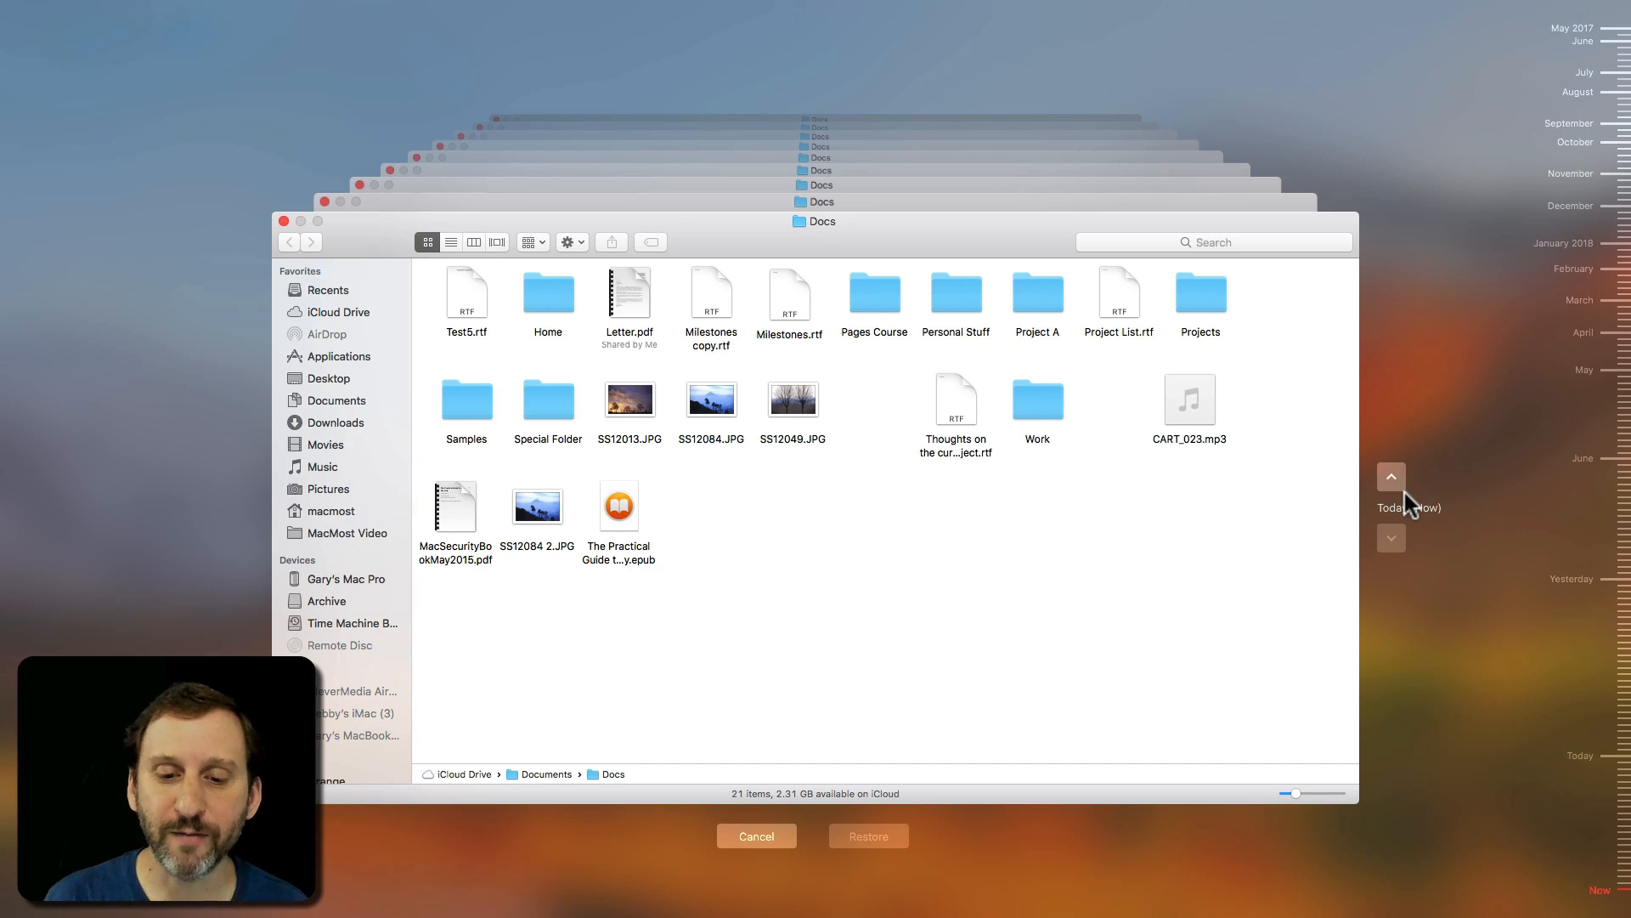
pyautogui.moveTo(1393, 480)
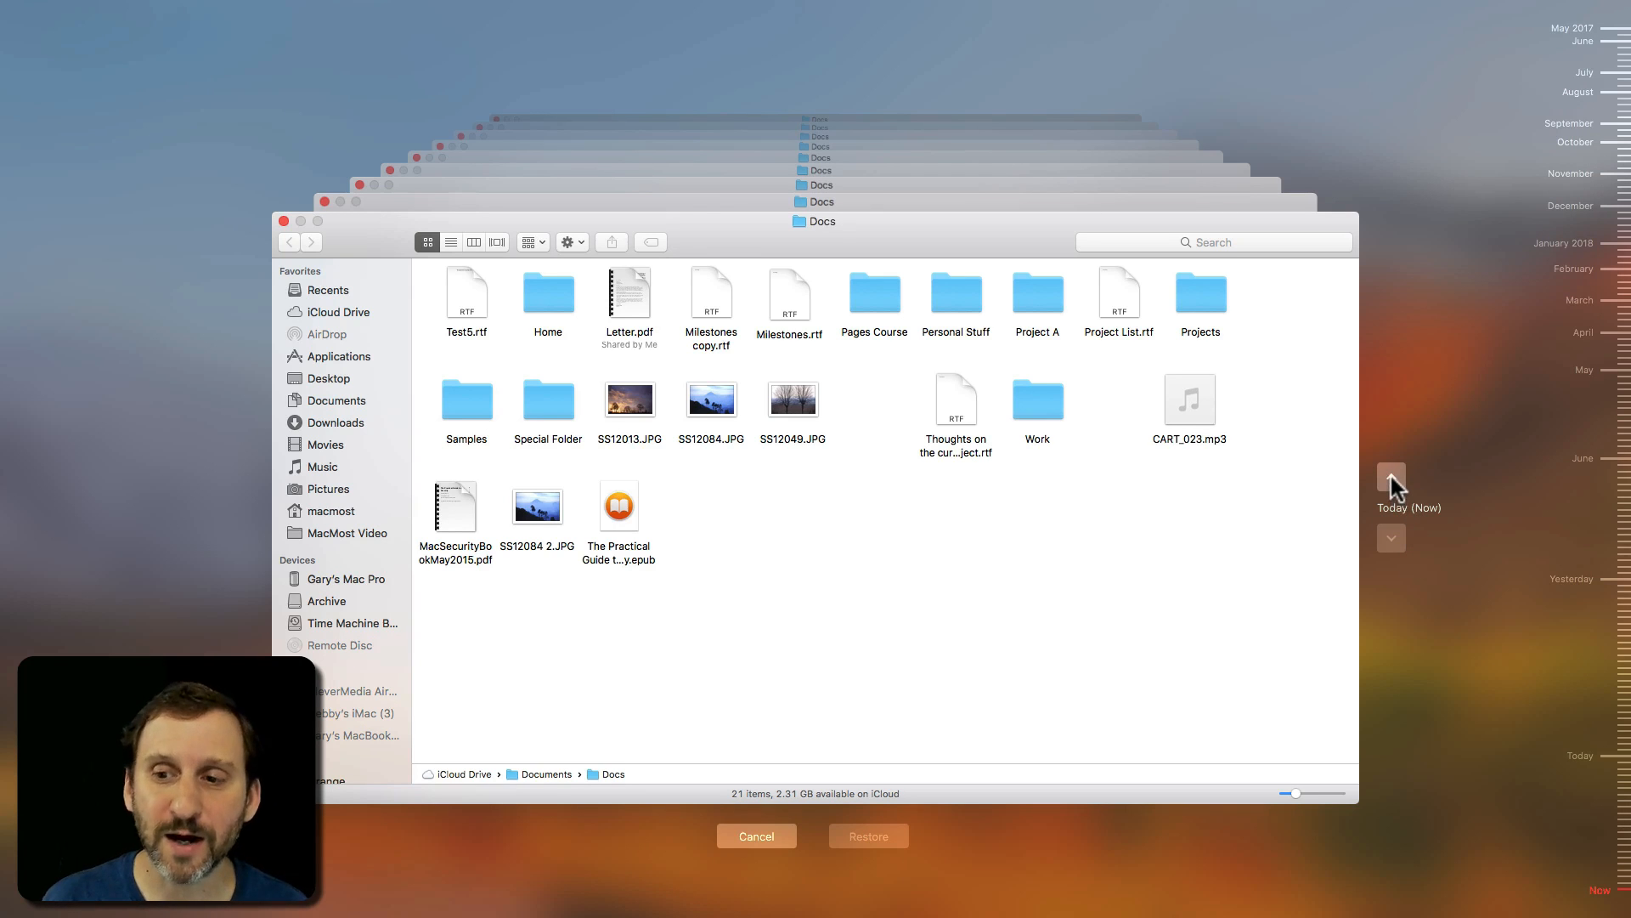
# Step back through Time Machine backups to the 7:14 AM backup containing Test.txt
pyautogui.click(1391, 481)
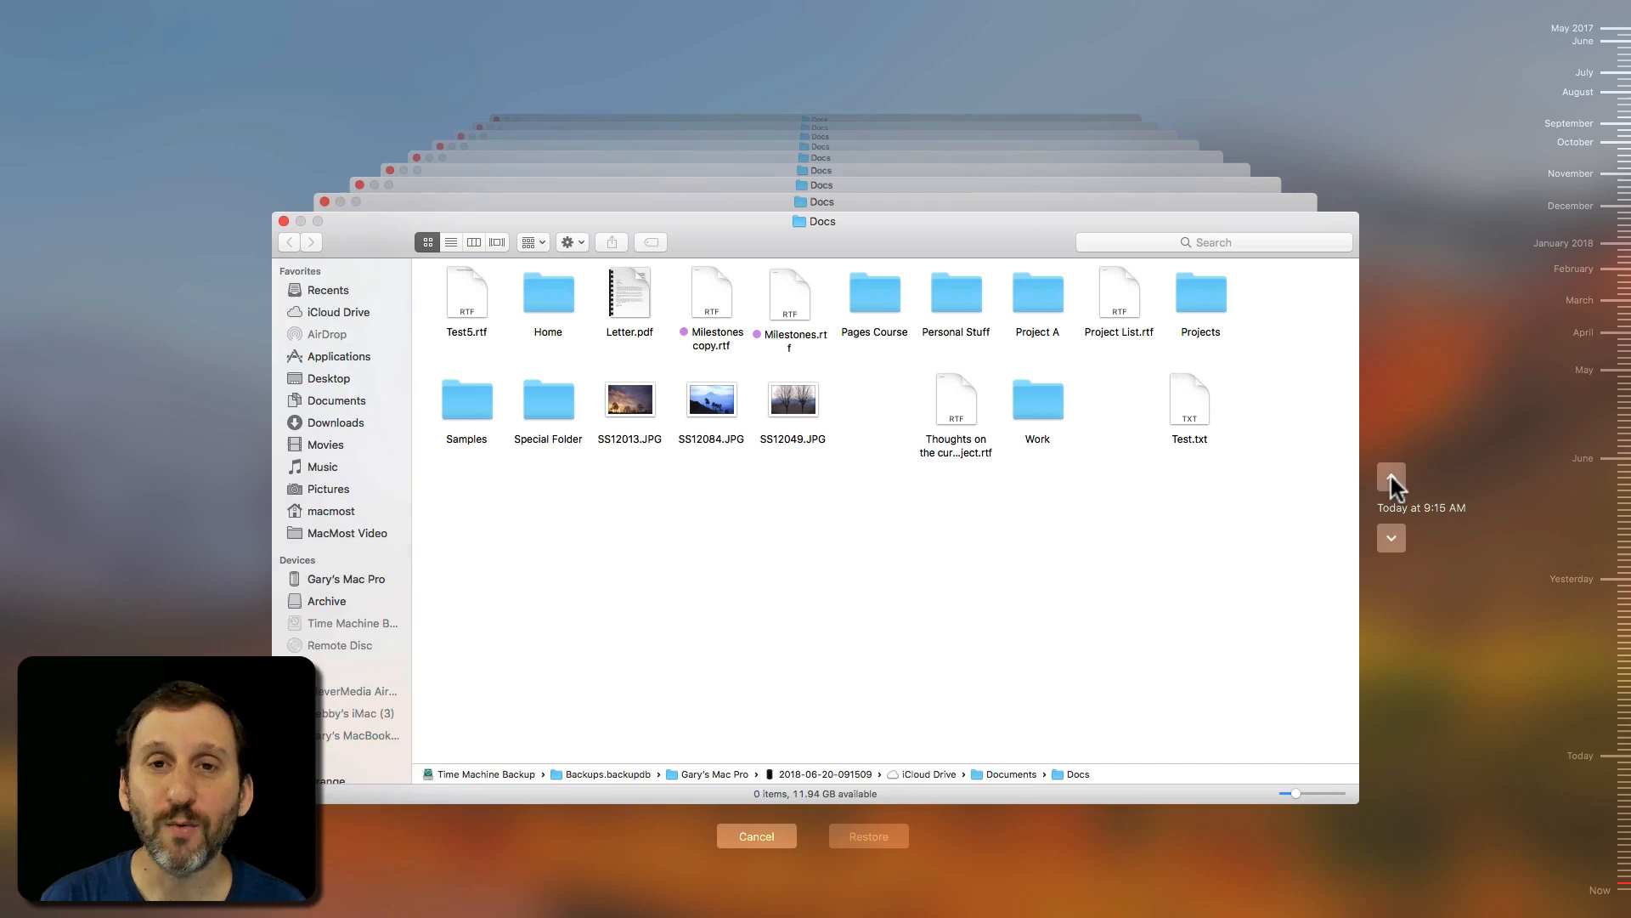
pyautogui.click(1391, 481)
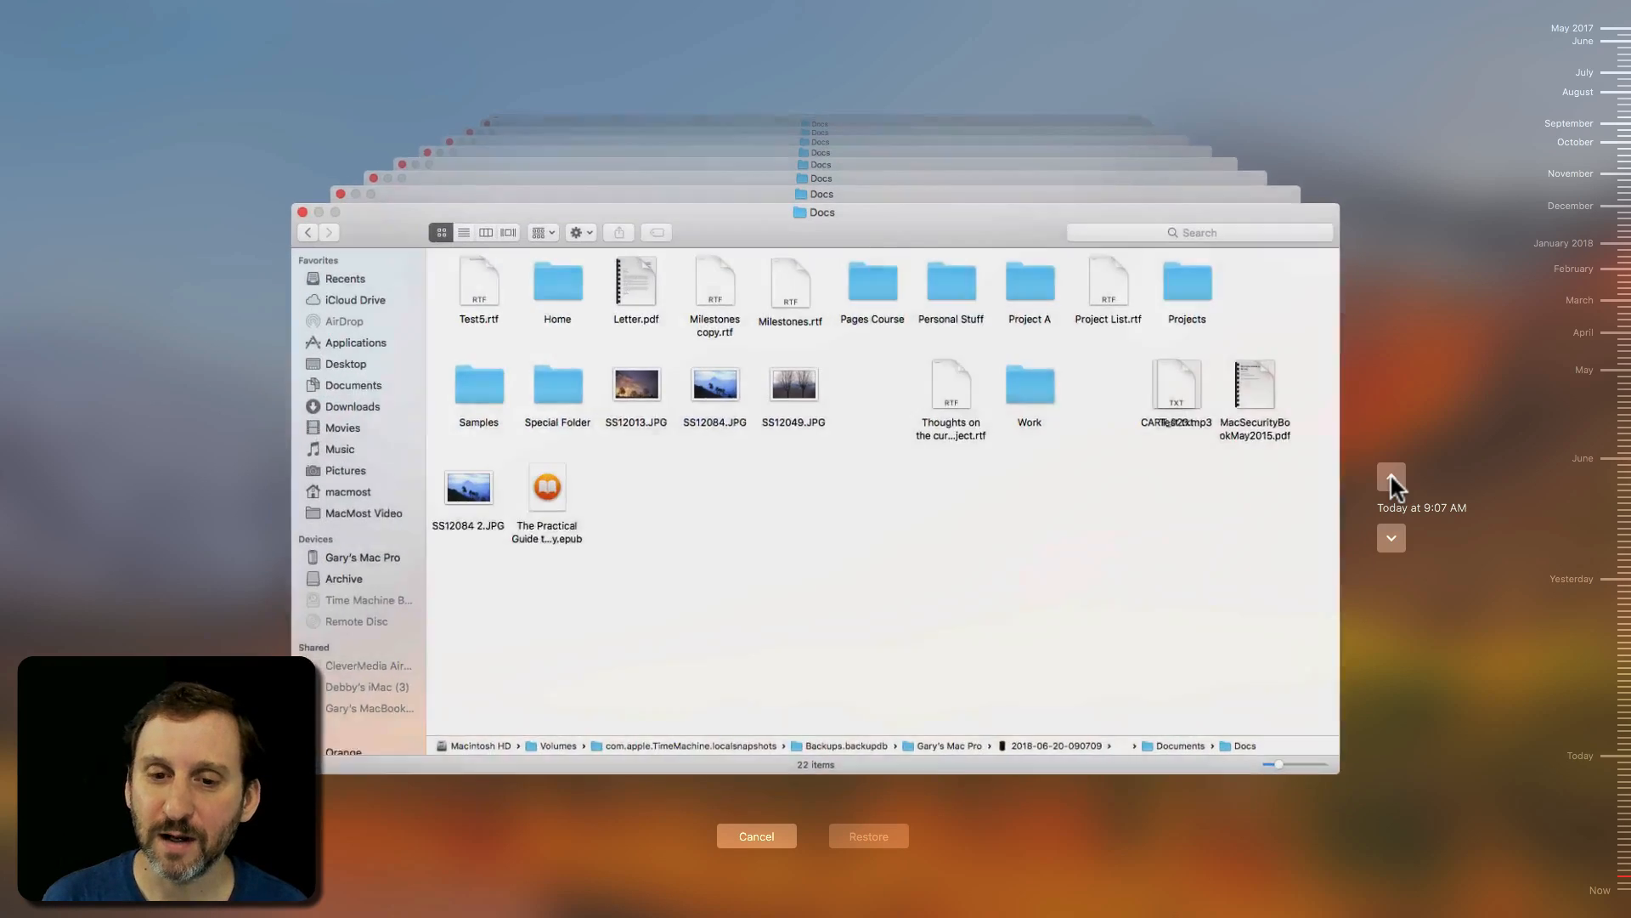
pyautogui.click(1391, 479)
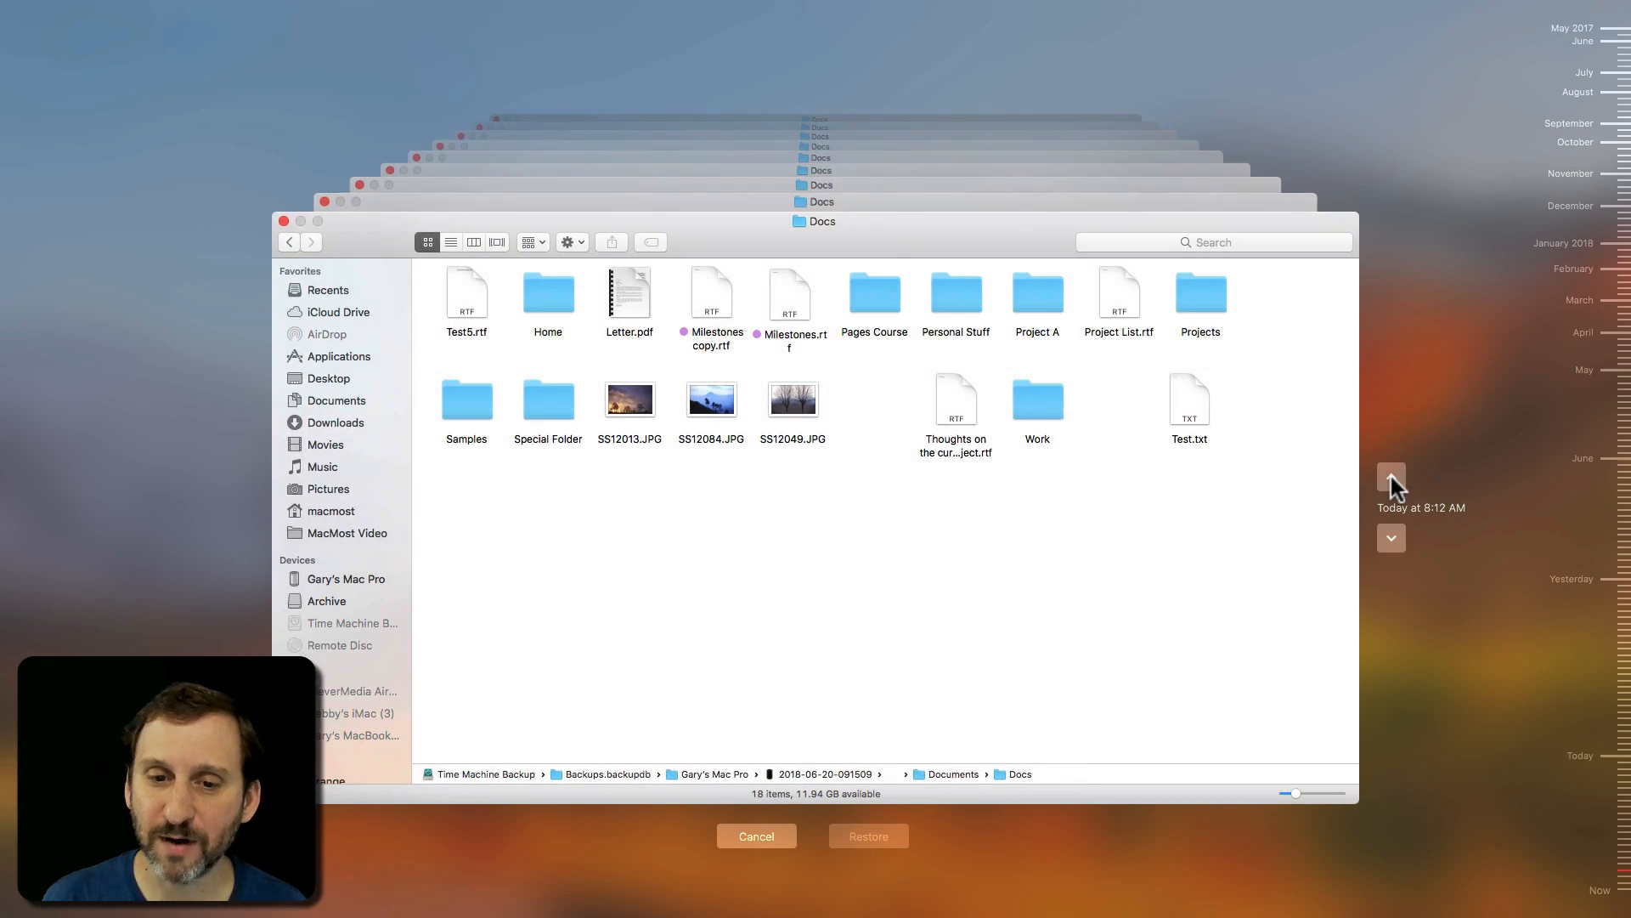
pyautogui.click(1392, 479)
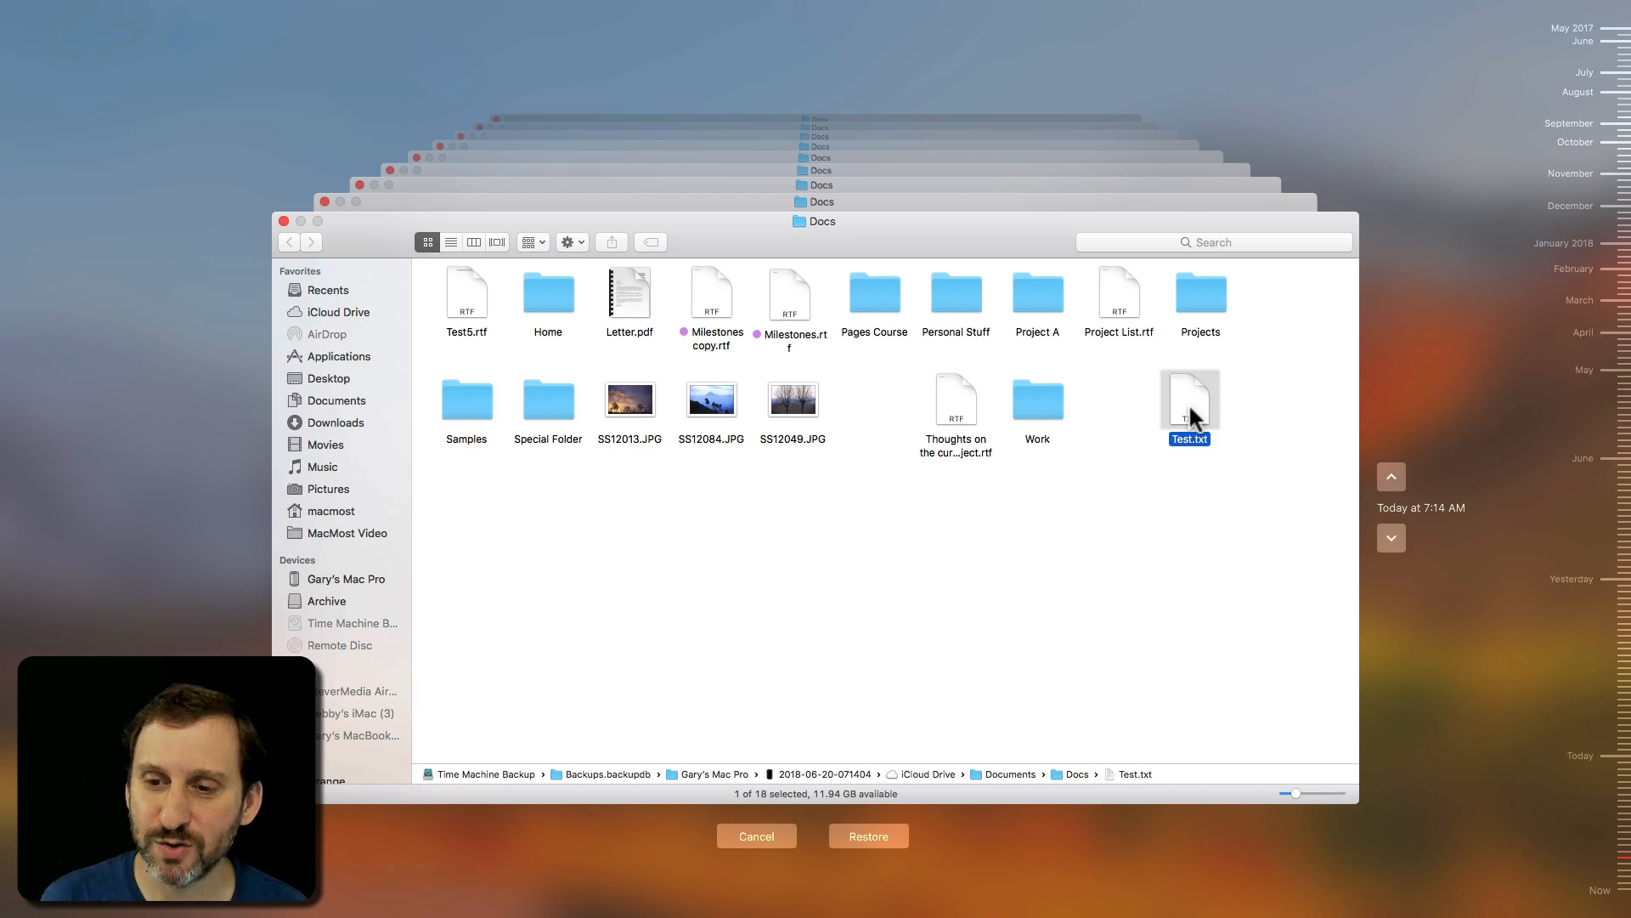
# Select Test.txt in the 7:14 AM backup and open its gear Action menu
pyautogui.rightClick(1189, 400)
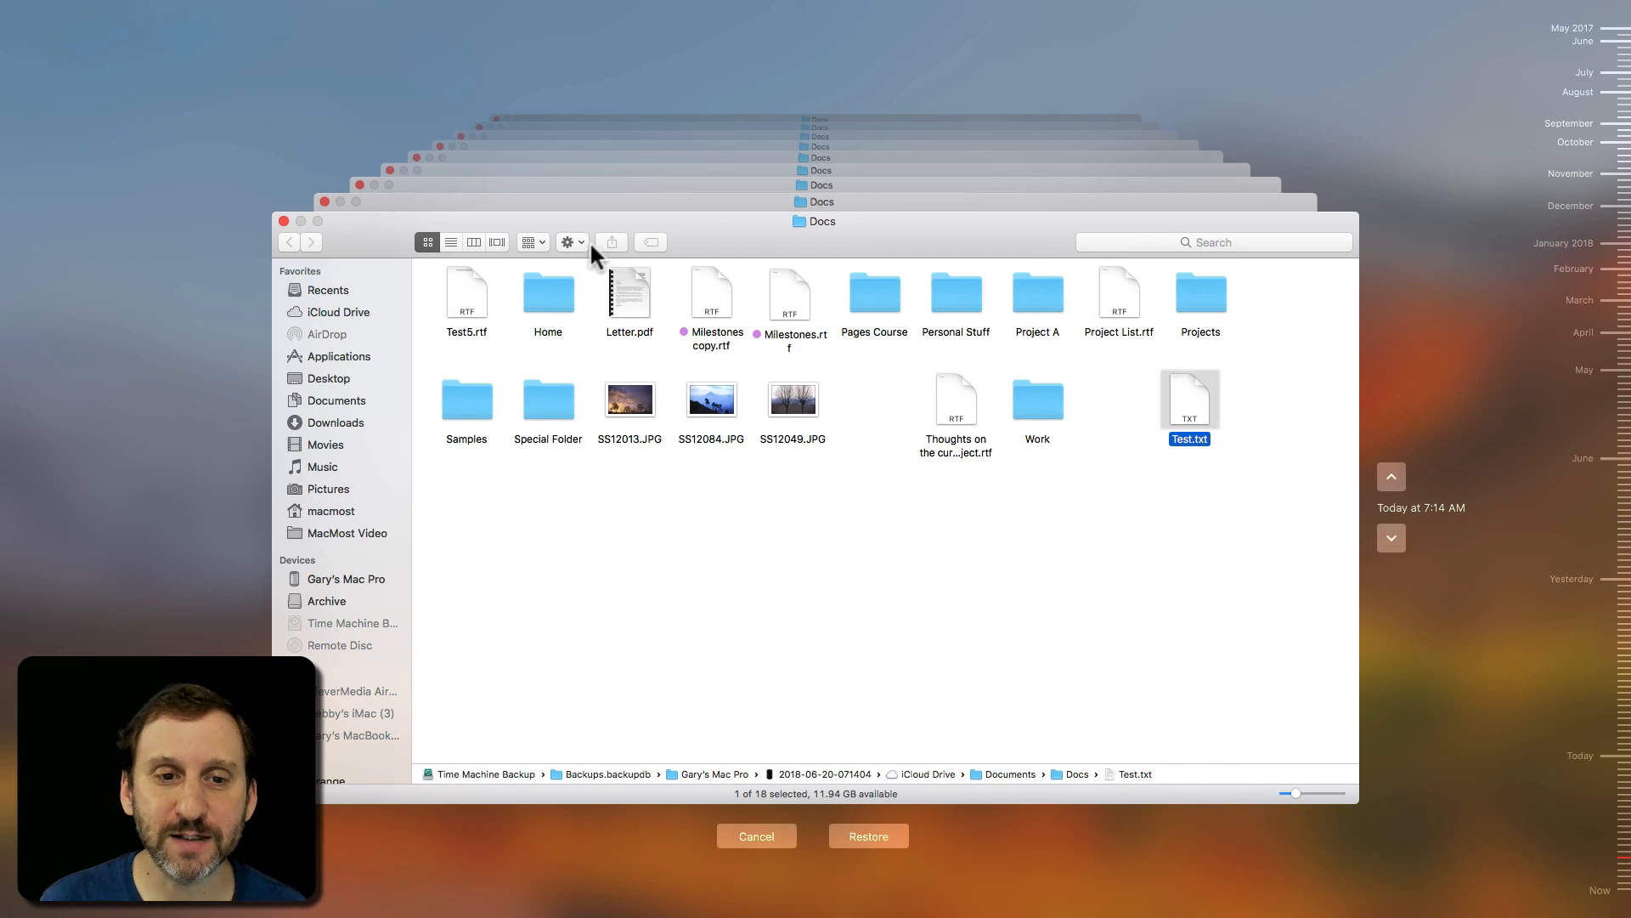
pyautogui.click(567, 241)
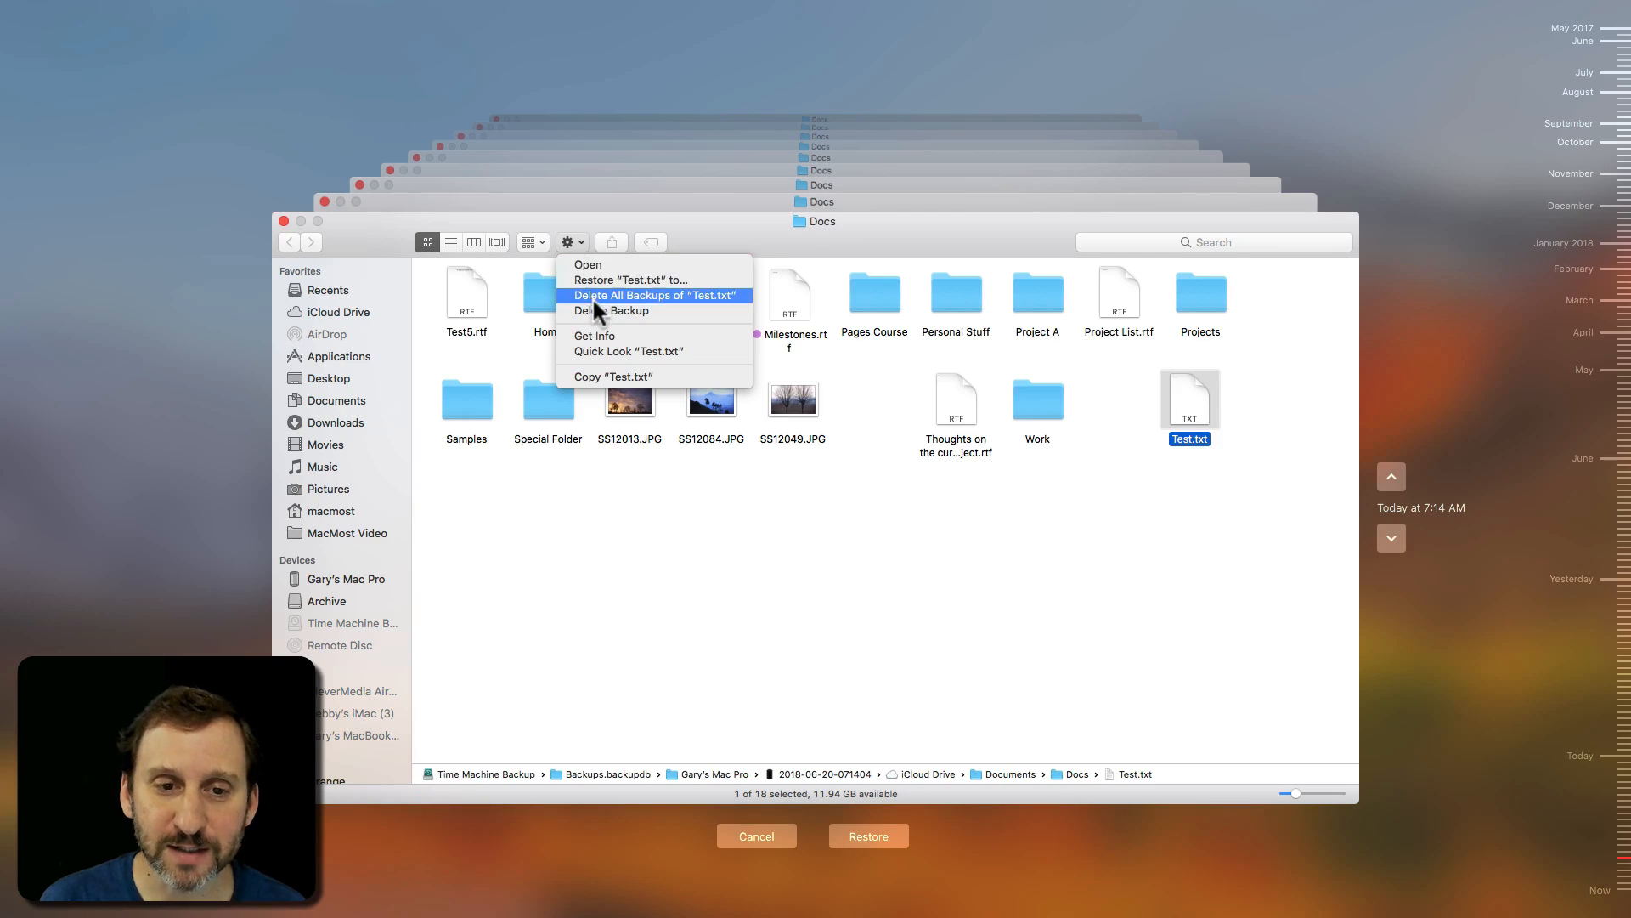
pyautogui.moveTo(604, 320)
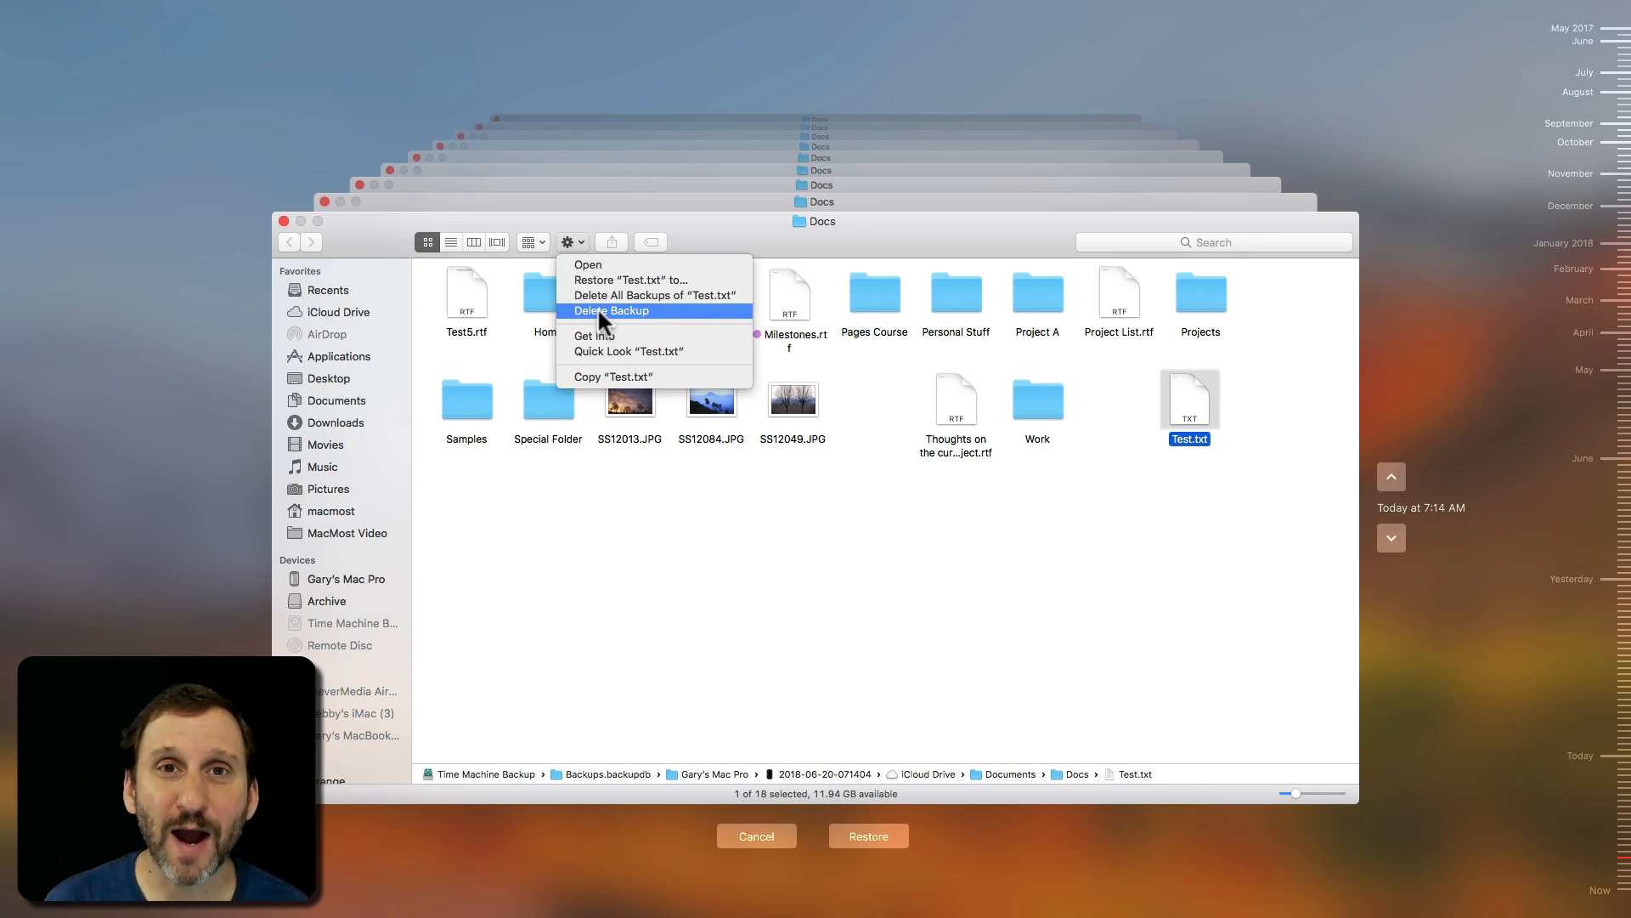
pyautogui.moveTo(623, 302)
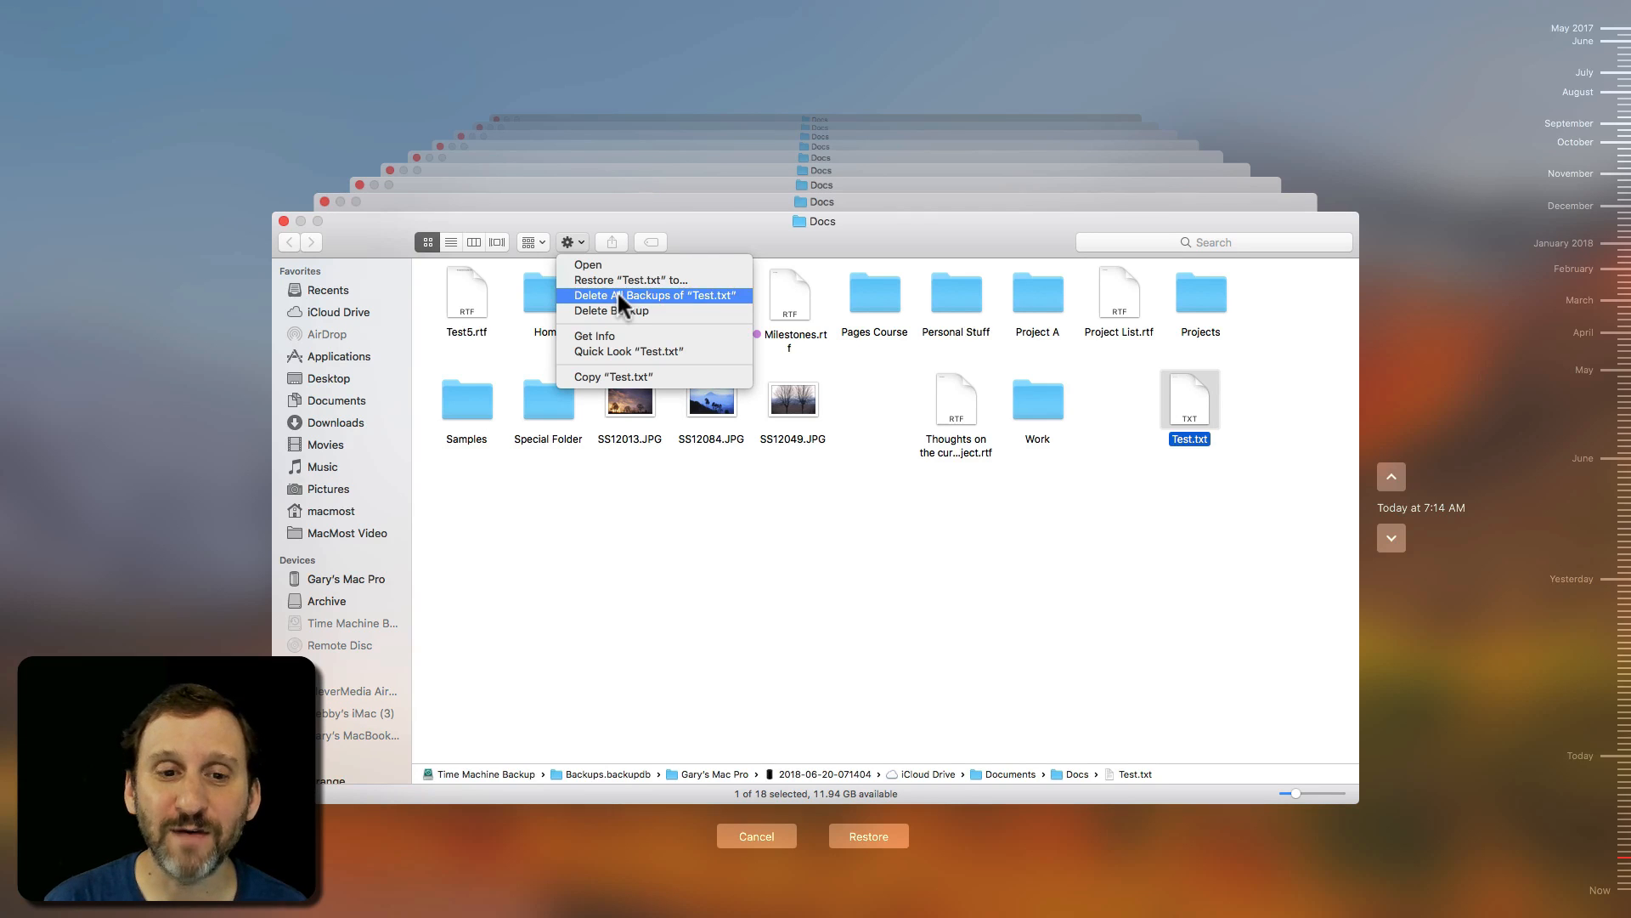
# Delete all backups of Test.txt, authenticate with the admin password, and exit Time Machine
pyautogui.click(654, 294)
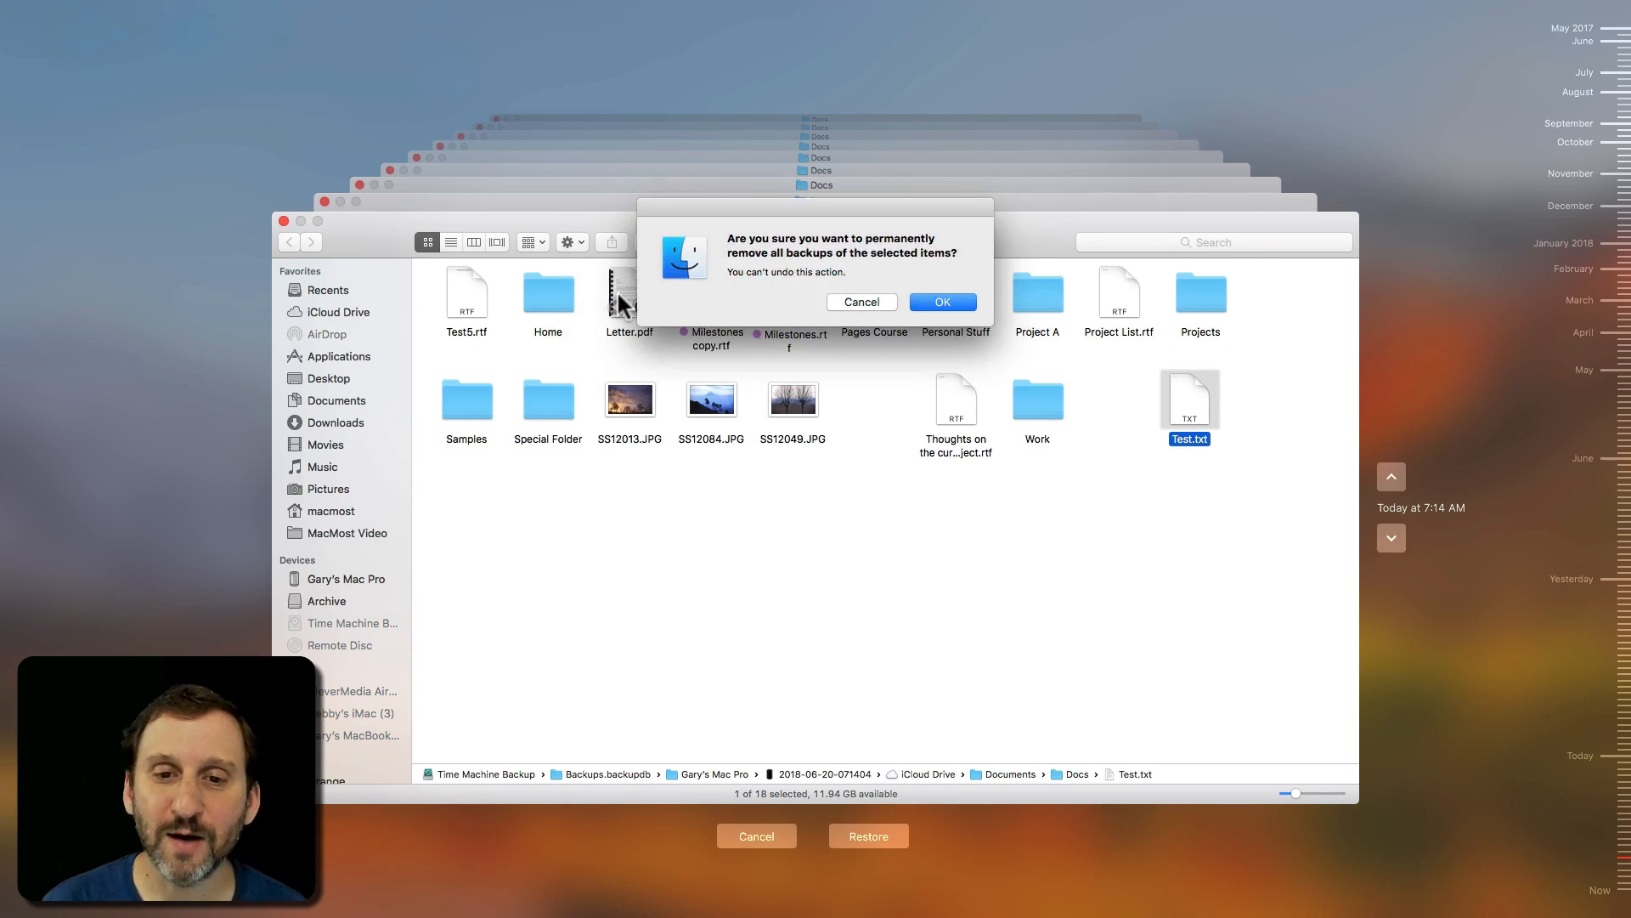
pyautogui.click(942, 301)
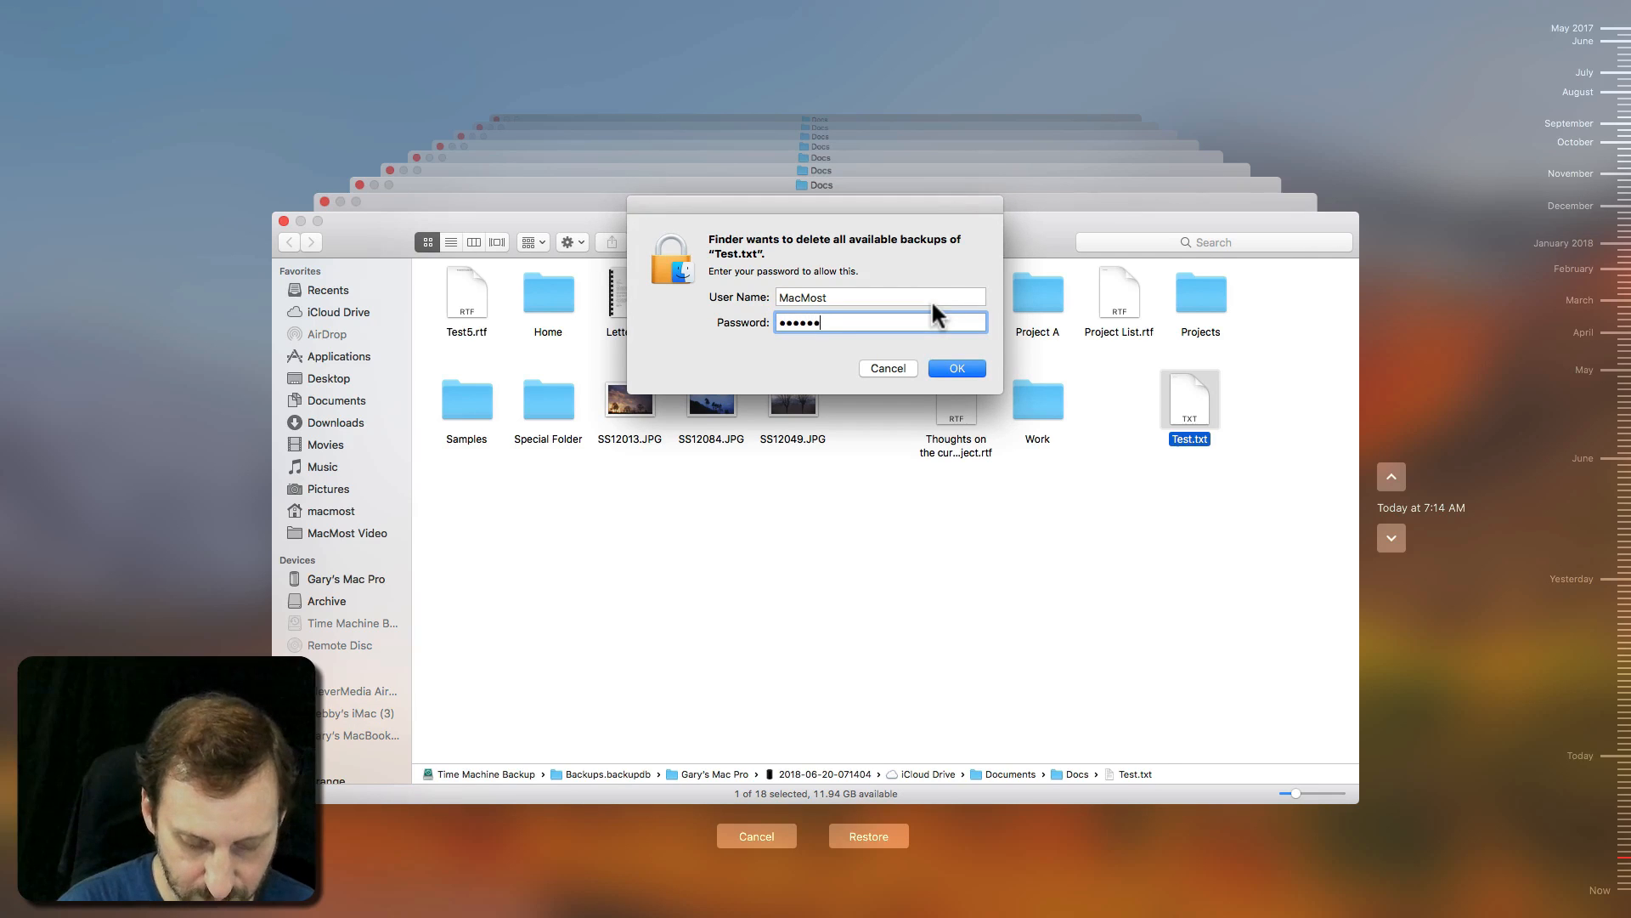
pyautogui.click(957, 368)
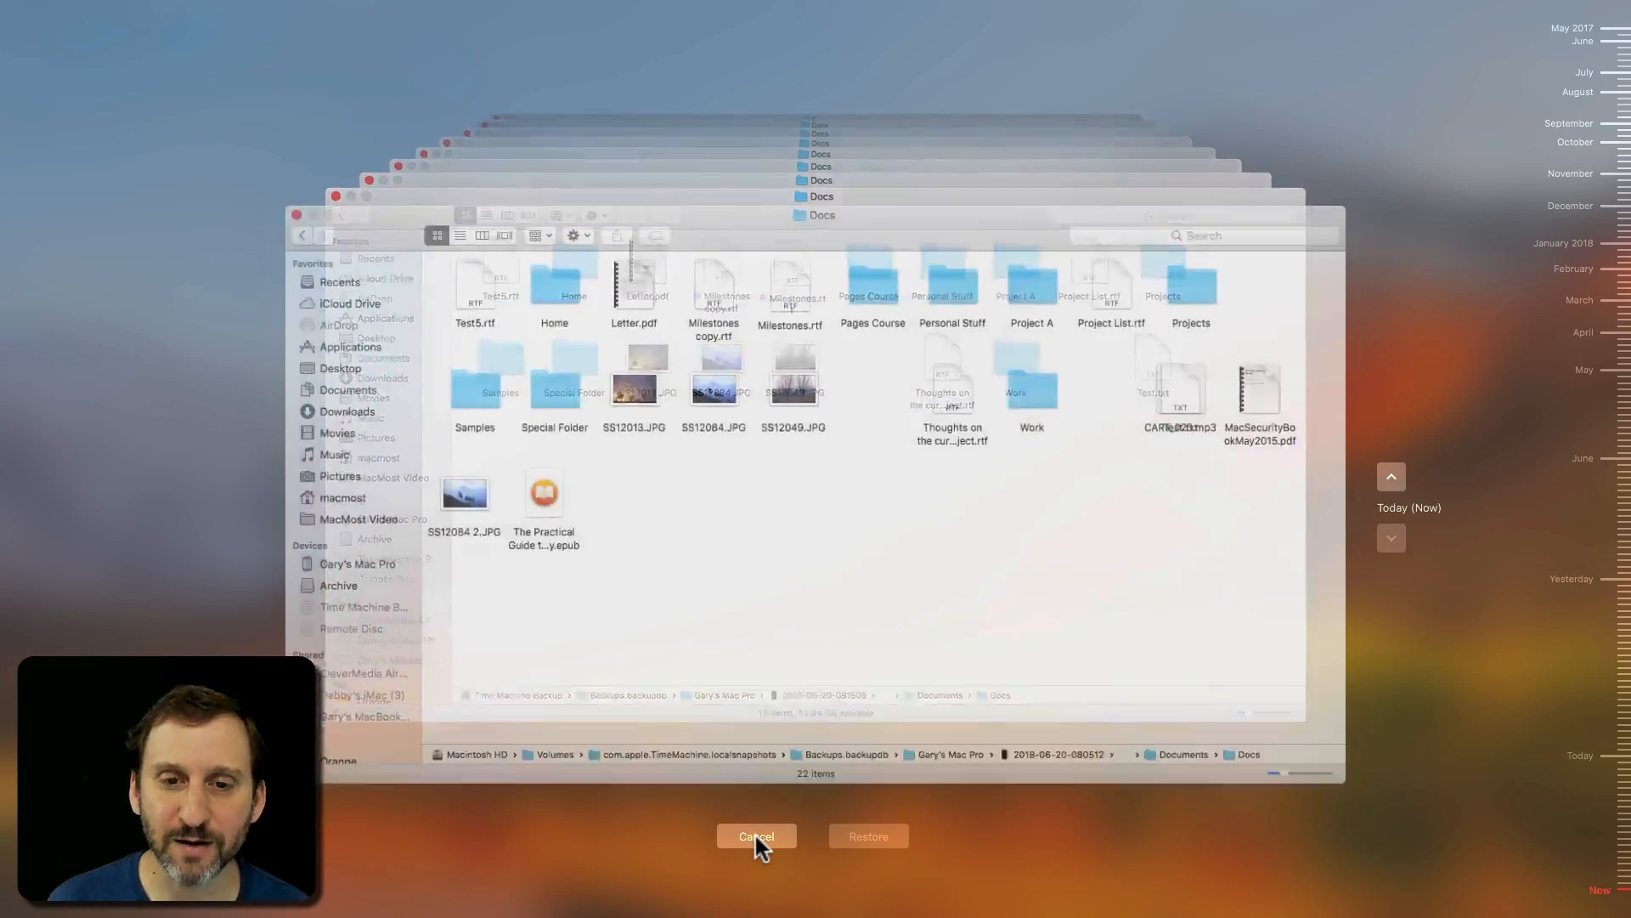
pyautogui.click(756, 836)
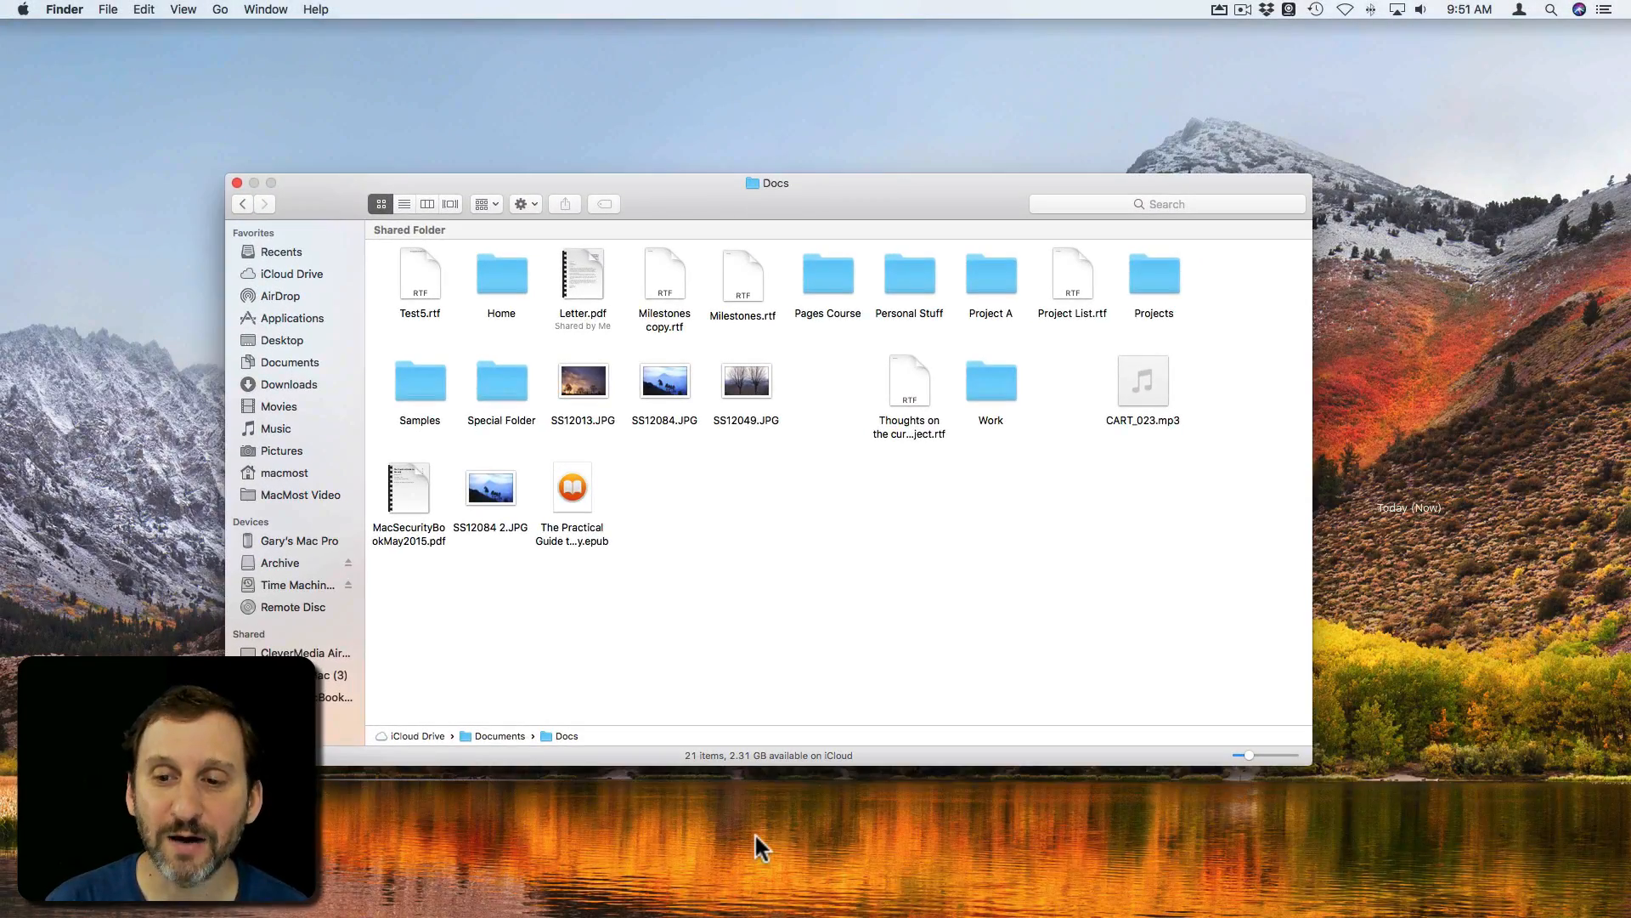